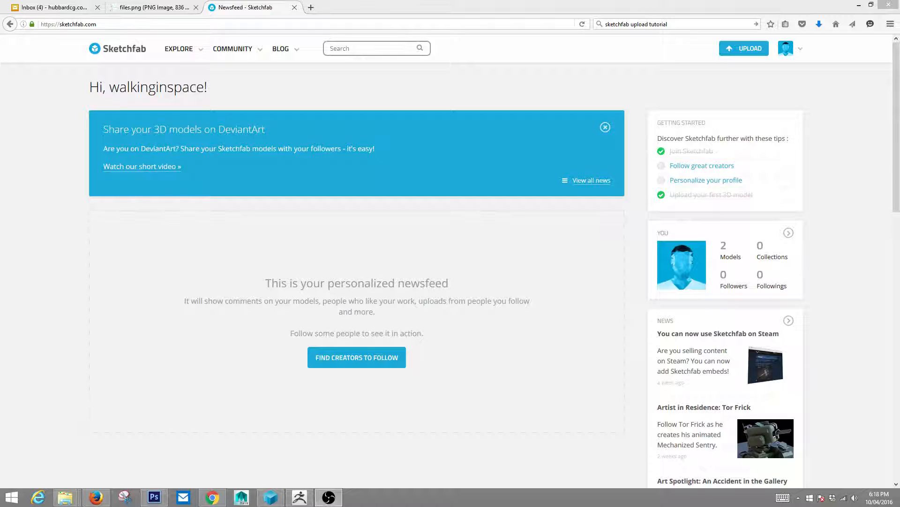
- Dismiss the account menu and view the files.png diagram of the zipped upload folder
click(791, 48)
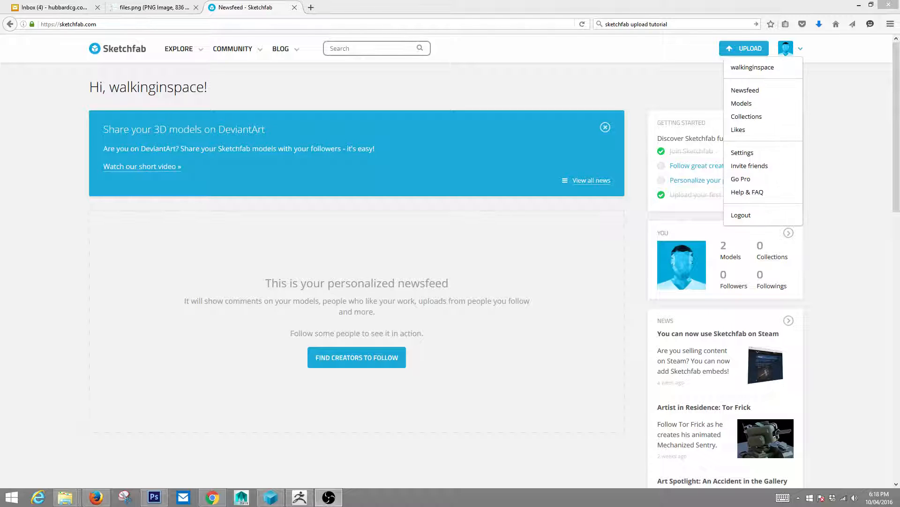
mouse_move(749, 166)
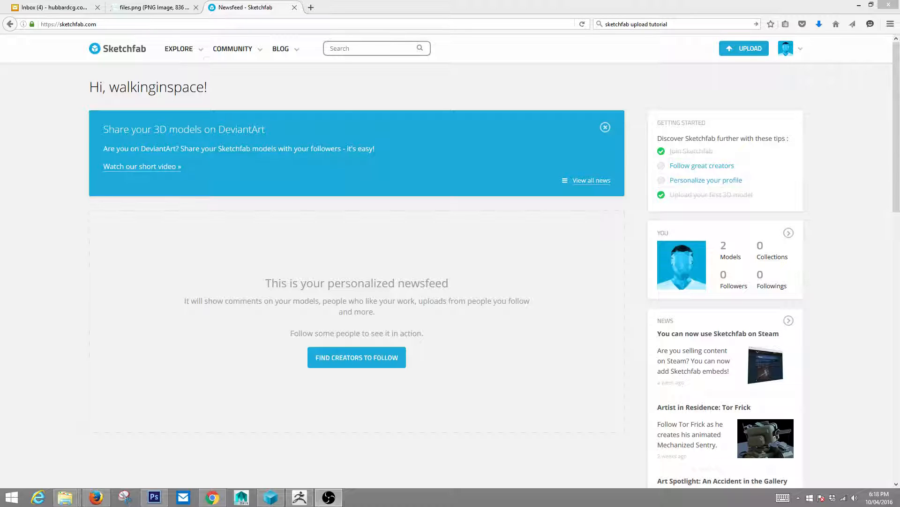
click(152, 7)
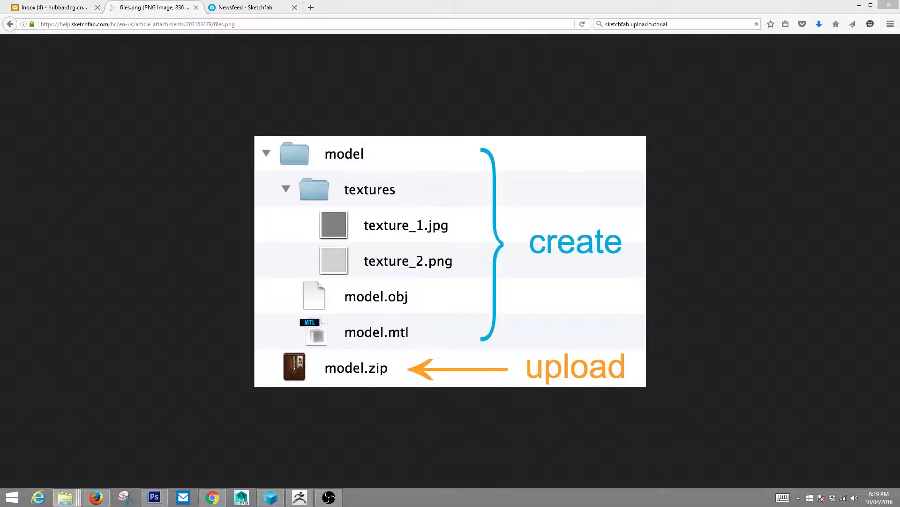
- Inspect the sketchfab_demo model folder in File Explorer, then return to the Sketchfab tab
click(65, 497)
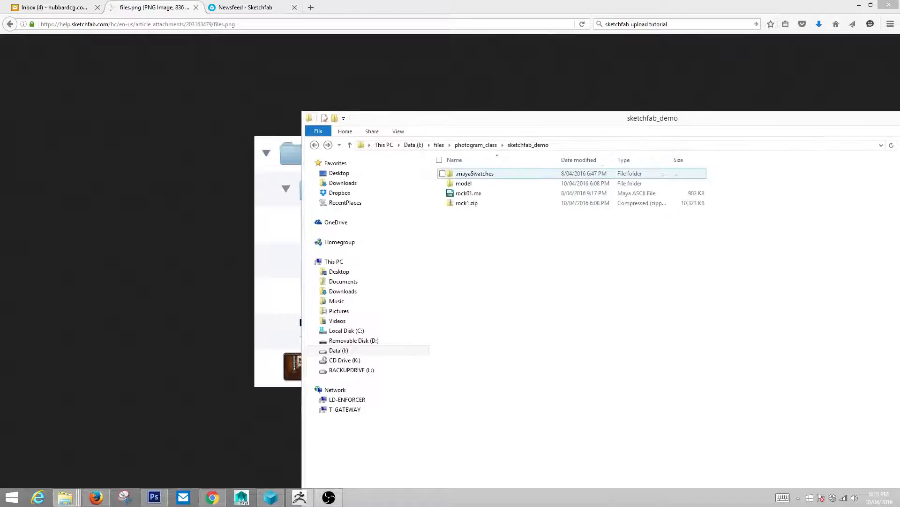
double_click(464, 183)
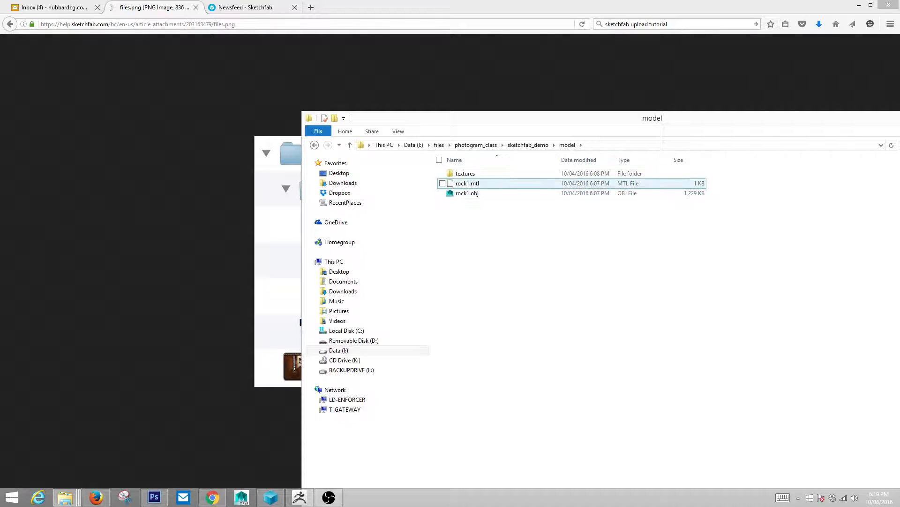
double_click(465, 173)
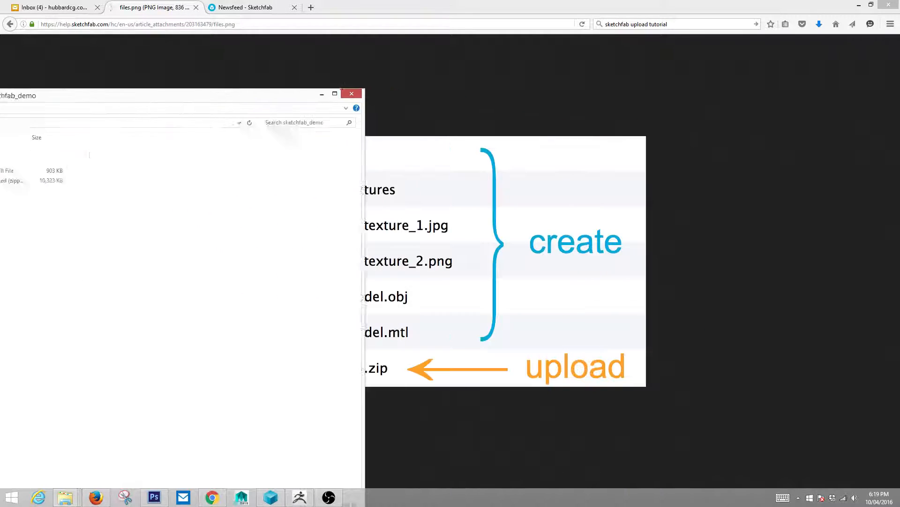
click(350, 93)
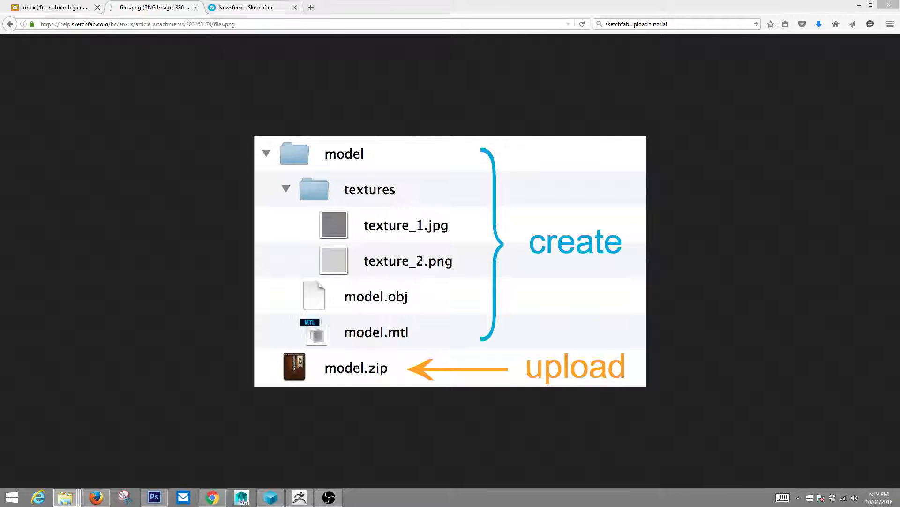
click(247, 7)
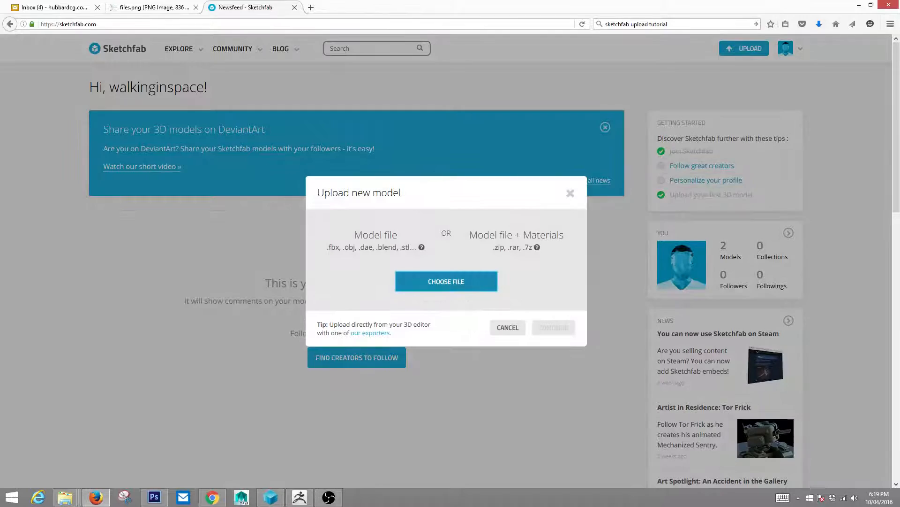
- Choose rock1.zip from Data (I:) > files > photogram_class > sketchfab_demo as the upload file
click(446, 282)
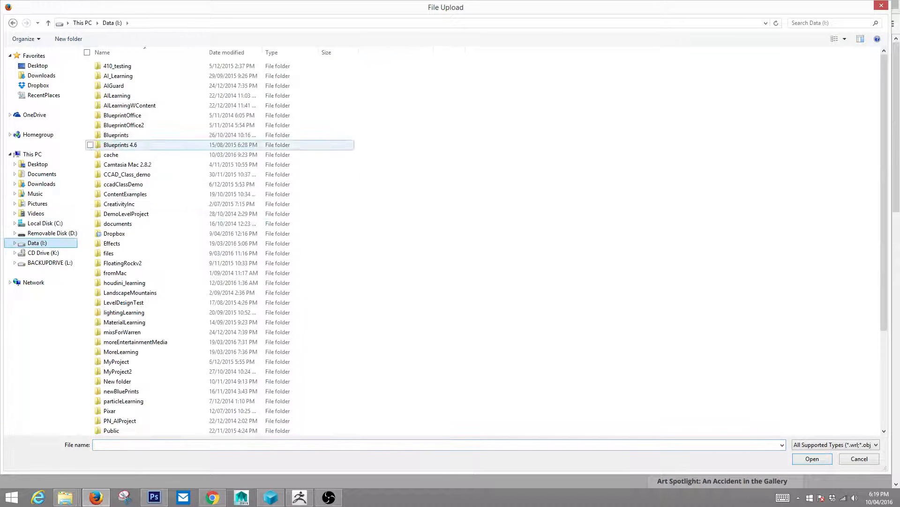
double_click(108, 253)
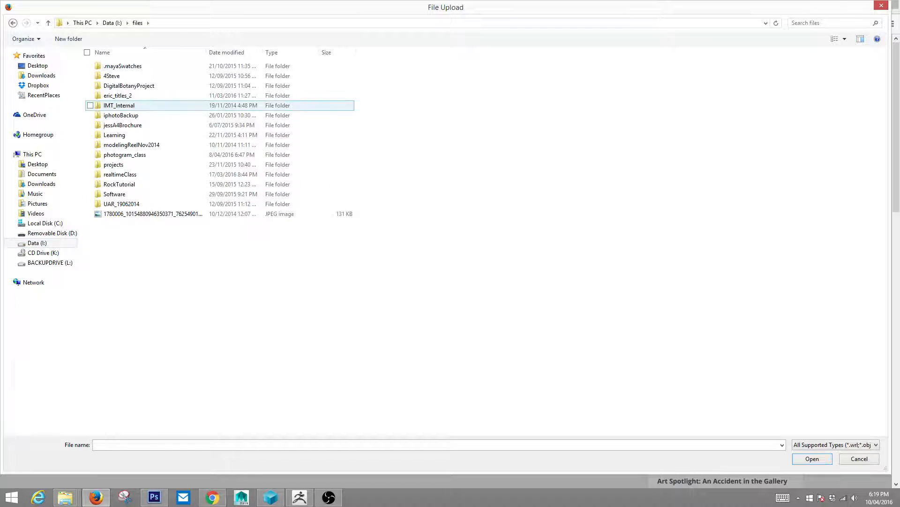
double_click(125, 154)
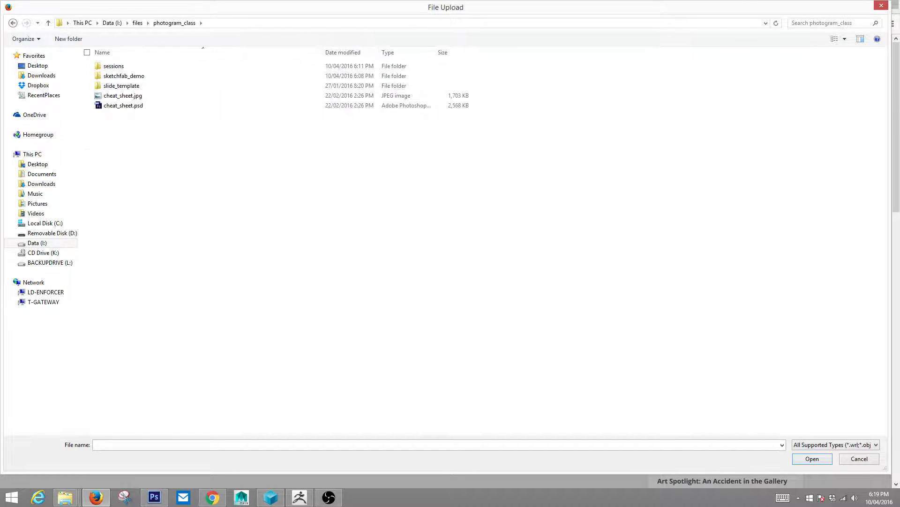
double_click(123, 75)
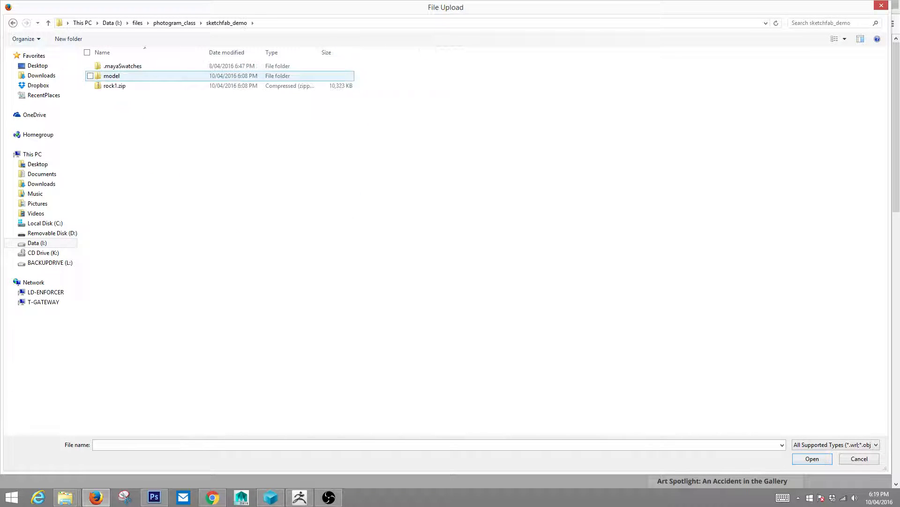
click(114, 85)
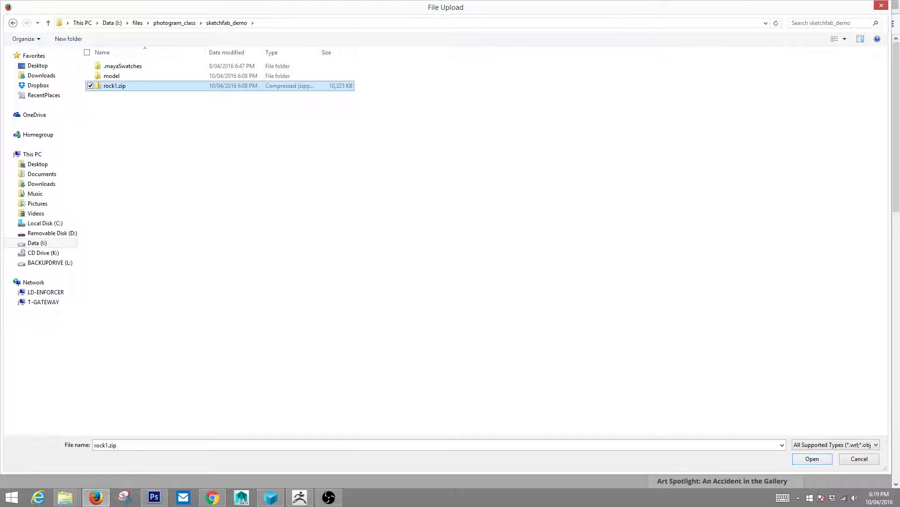
click(811, 458)
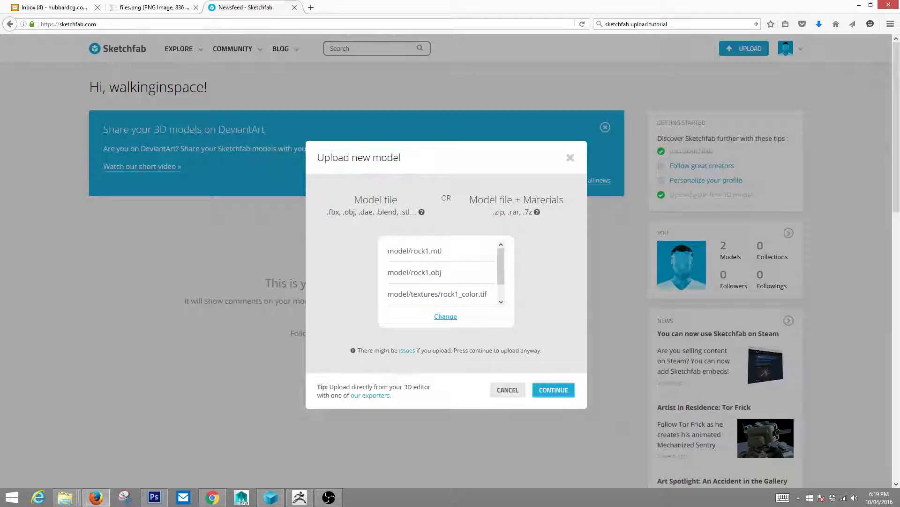
- Review the rock1.zip file list and continue the upload despite possible issues
scroll(down, 3)
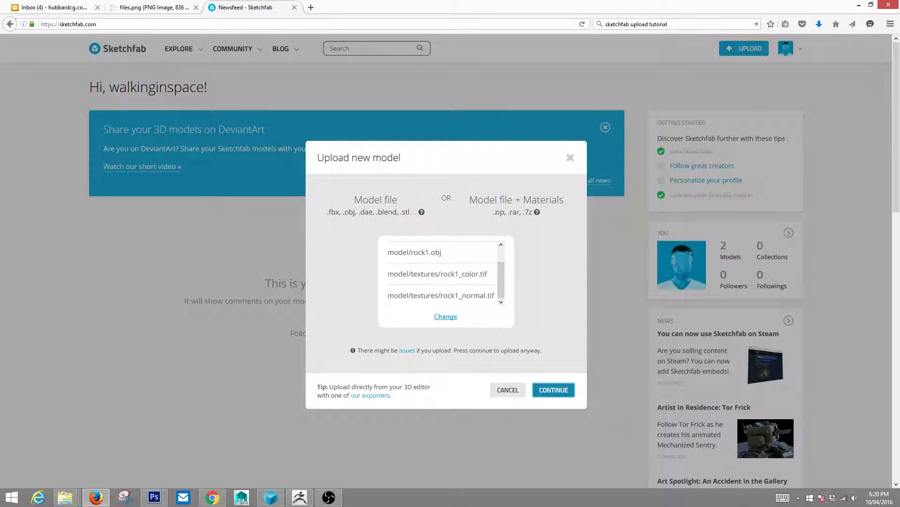
click(552, 389)
text(Rock2)
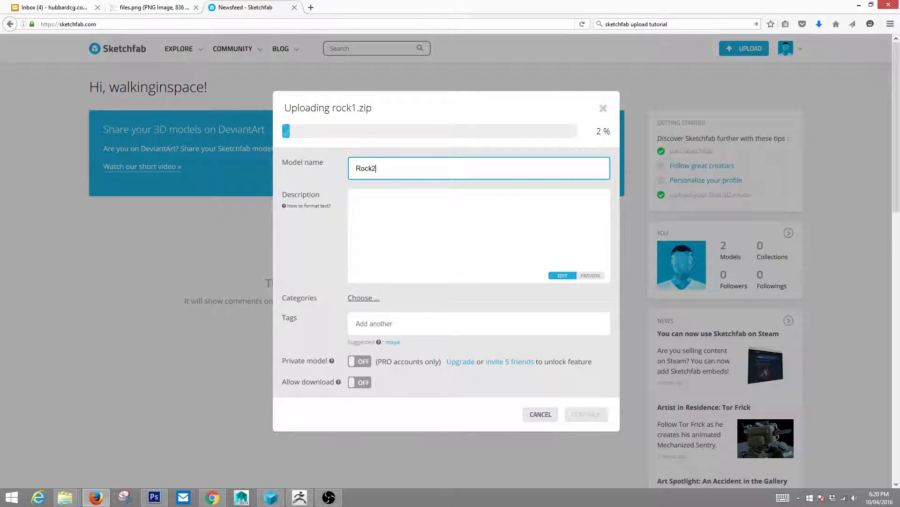
- Enter 'sketchfab demo rock 2' as Rock2's description while the transfer completes
click(479, 236)
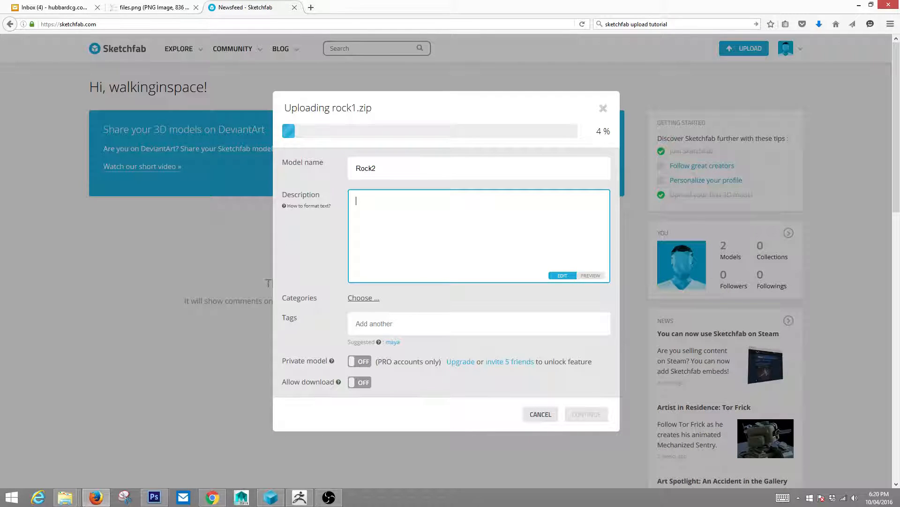
text(sketchfab demo)
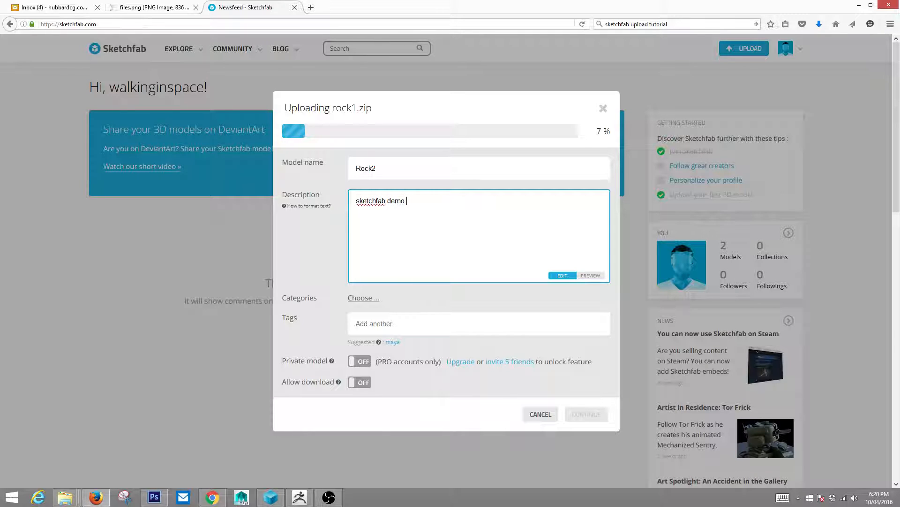
text(rock 2)
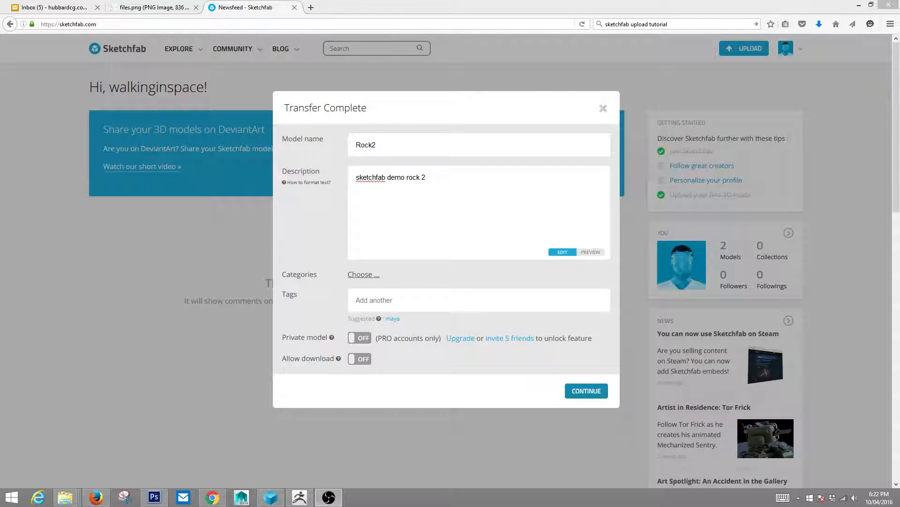
click(586, 391)
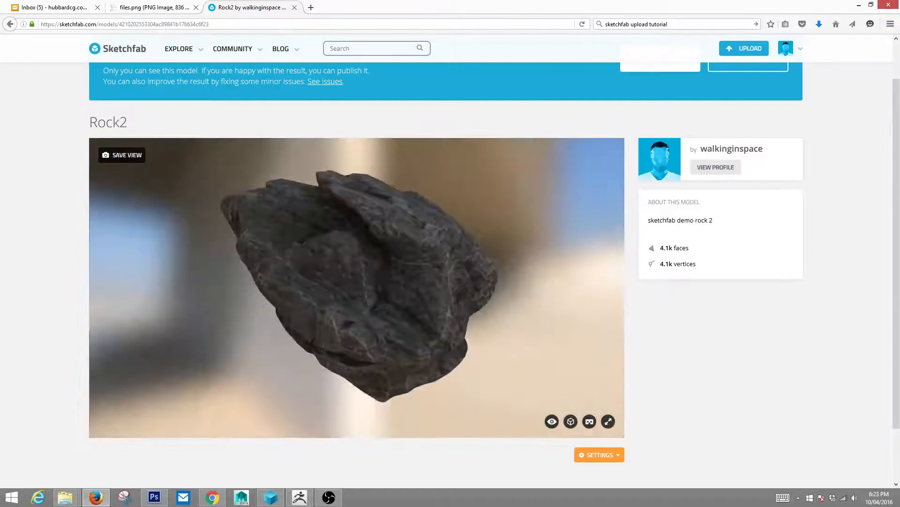
- Choose 3D settings from Rock2's Settings dropdown to launch the scene editor
scroll(down, 3)
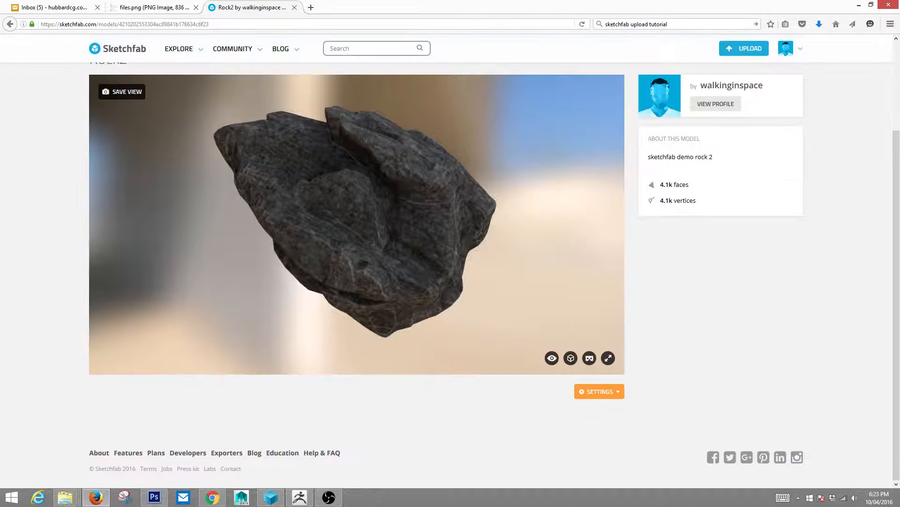
click(598, 391)
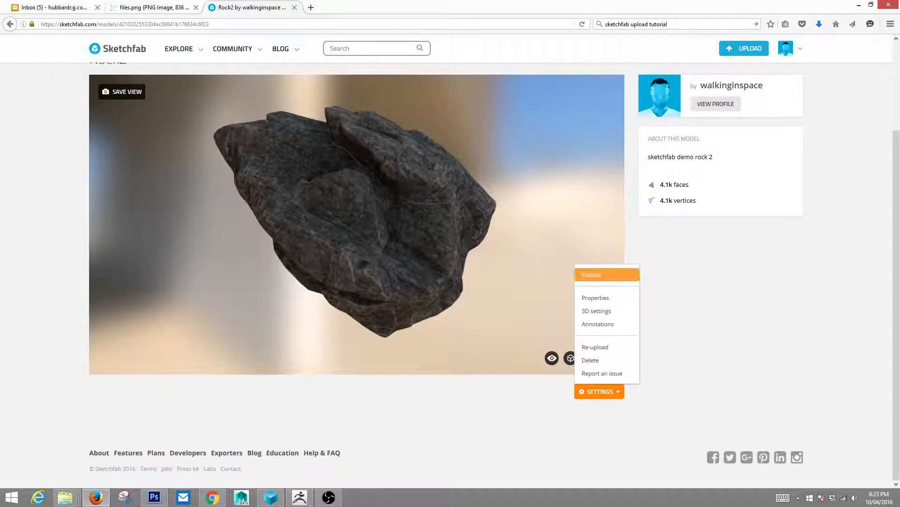
mouse_move(596, 310)
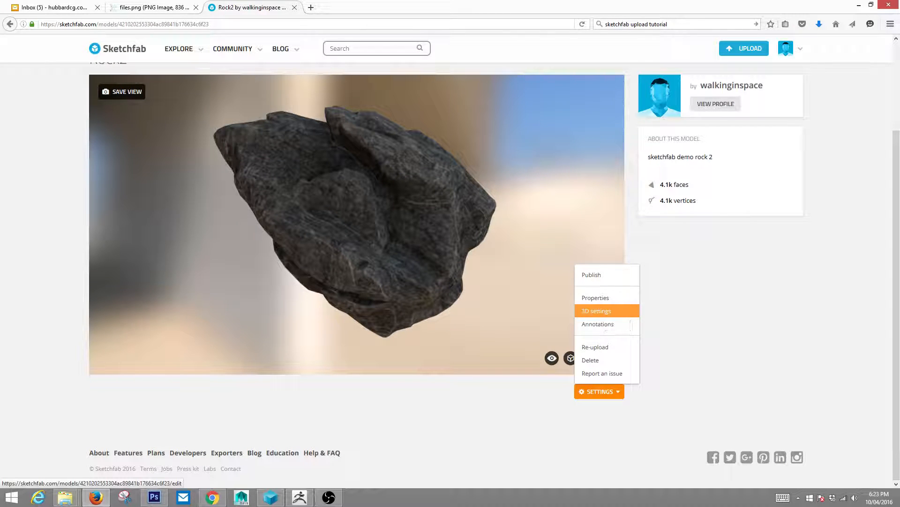
click(596, 310)
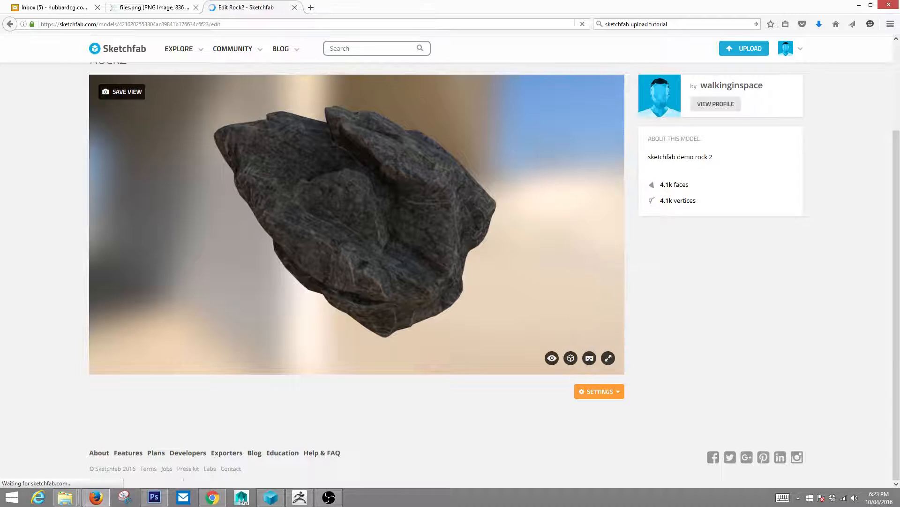
click(599, 391)
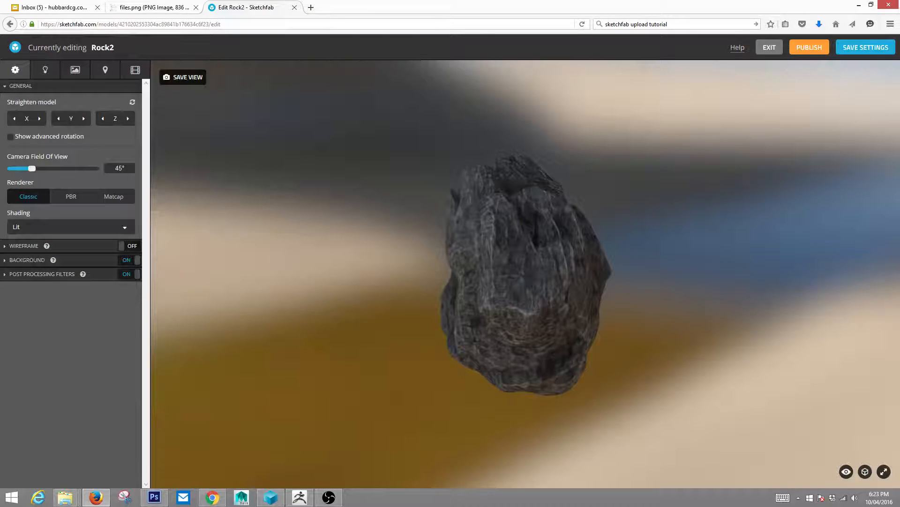
mouse_move(75, 70)
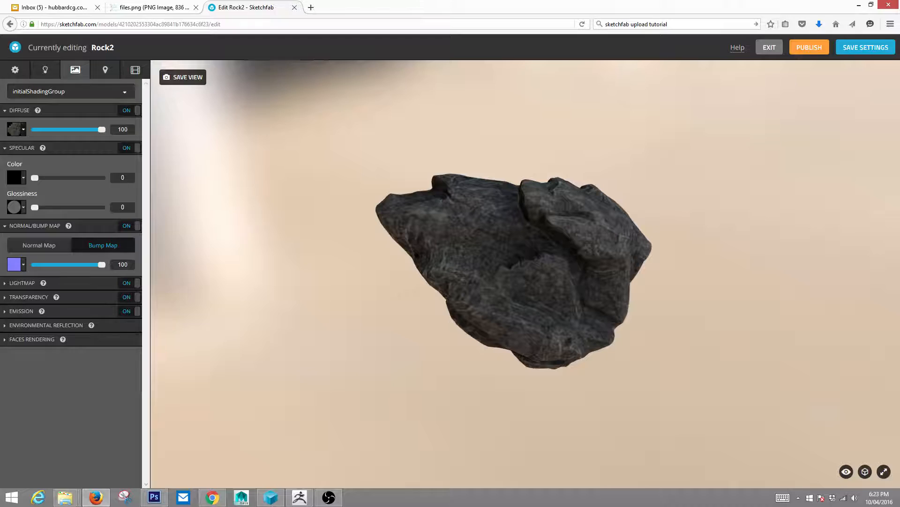
- View the Lighting panel's Ditch river environment, then go back to General settings
click(16, 129)
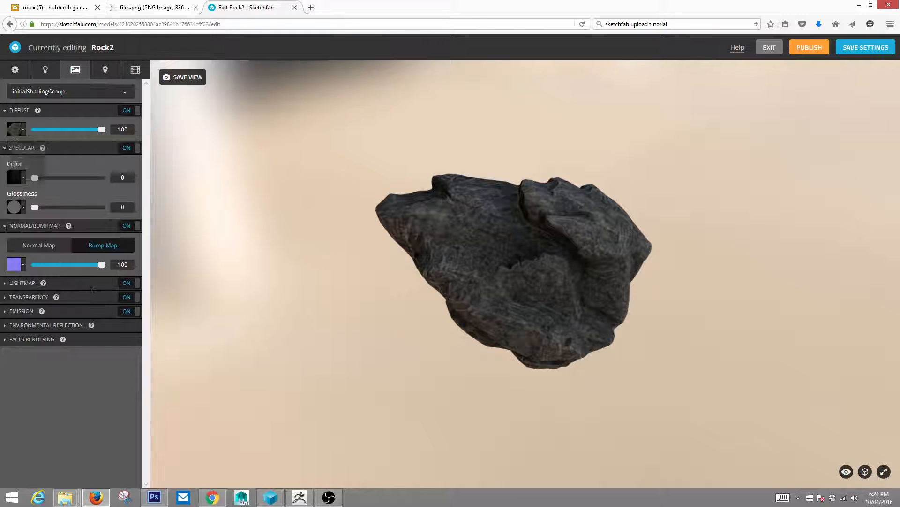
click(45, 69)
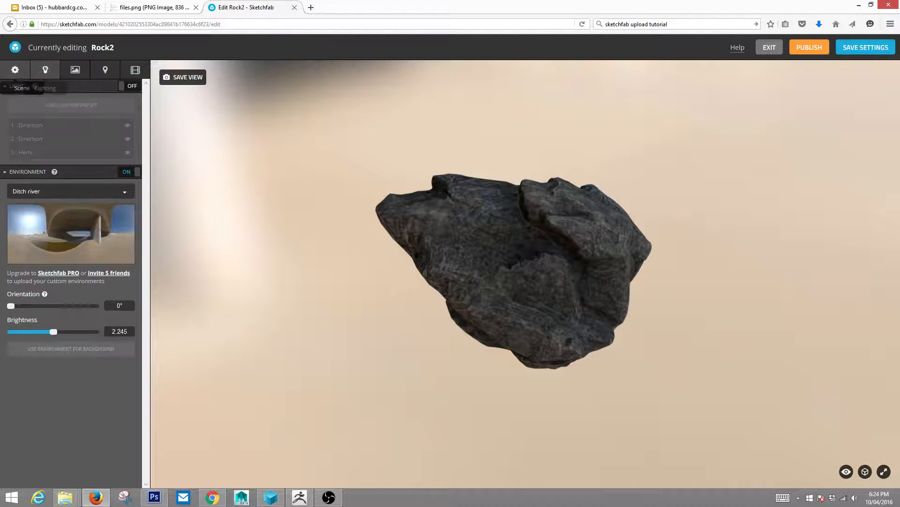
click(15, 69)
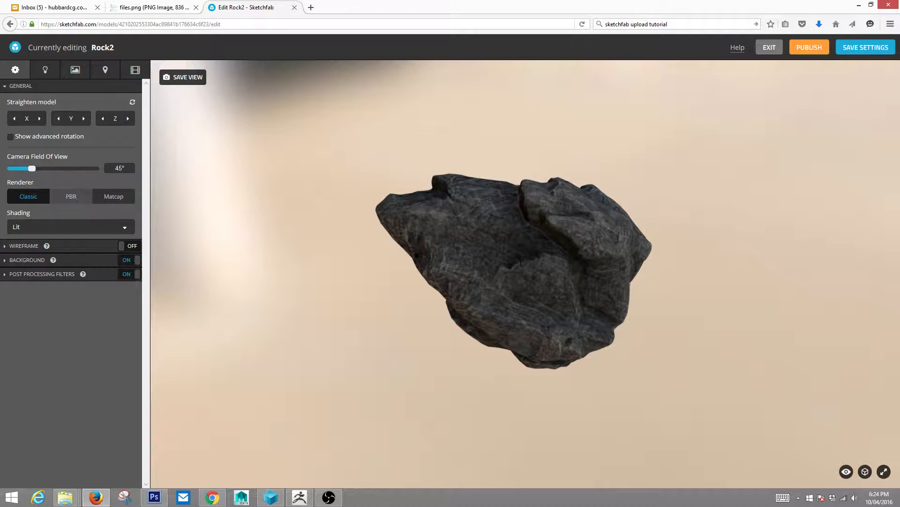
- Switch Rock2 to the PBR renderer with the specular material workflow, roughness 66
click(70, 197)
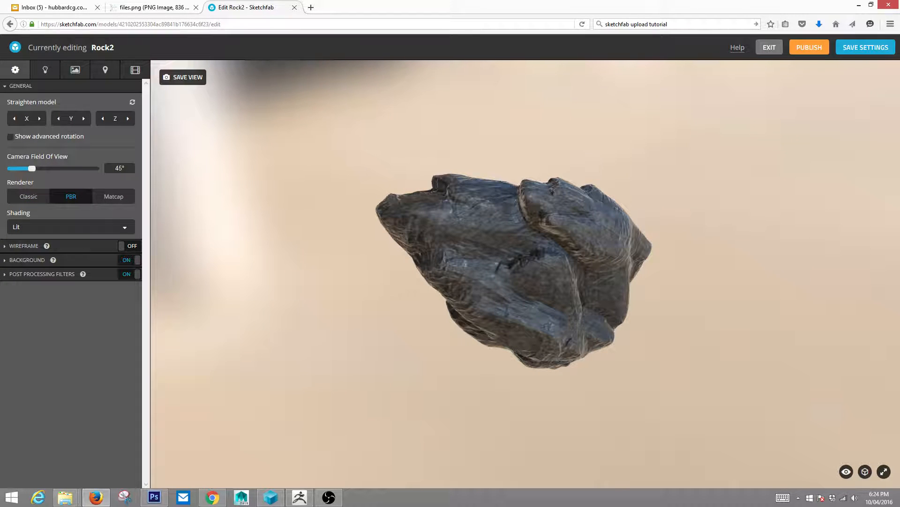
click(75, 69)
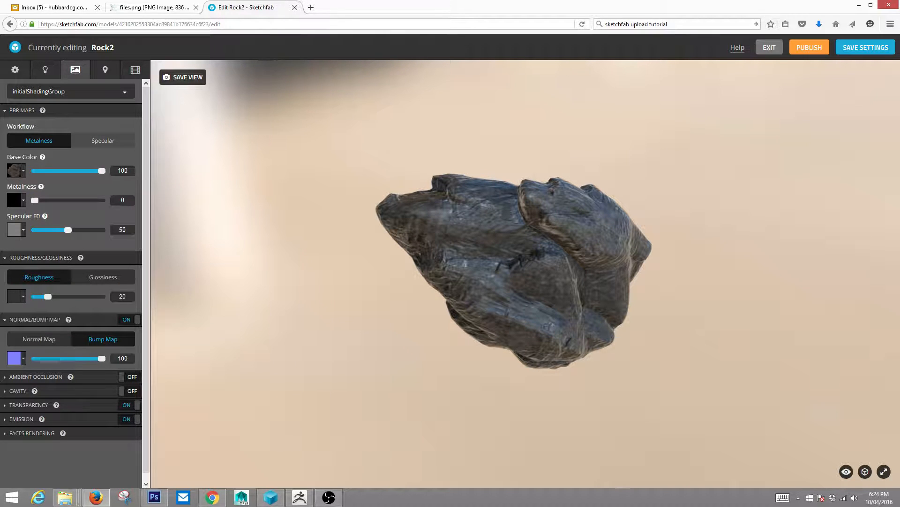
click(103, 140)
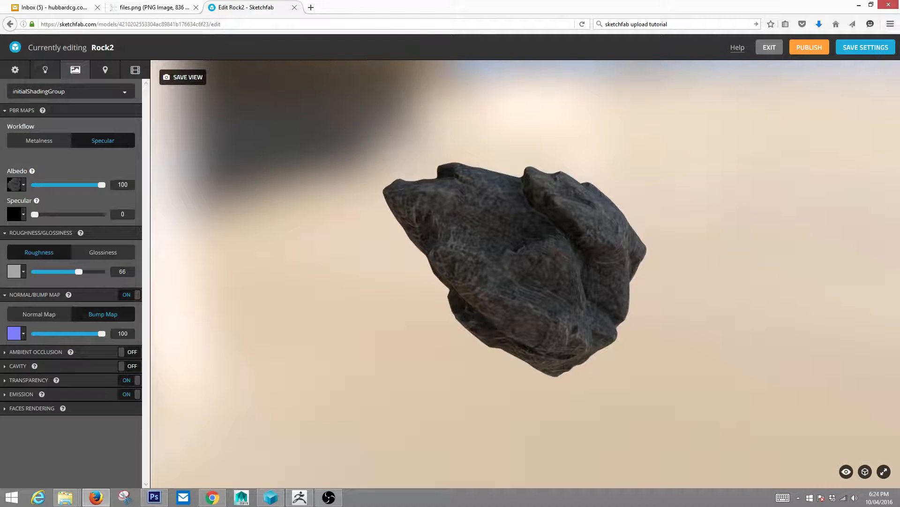
mouse_move(45, 69)
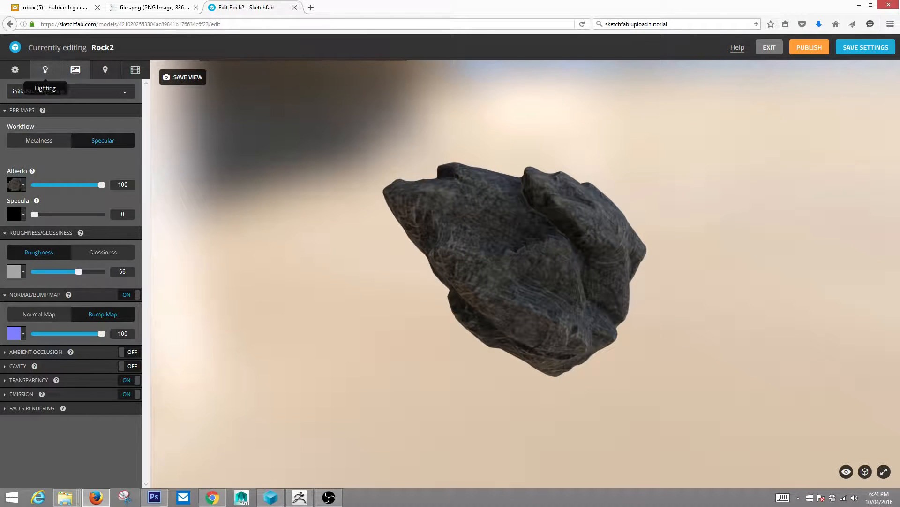
- Set the background type to Image, trying dirty_light before settling on clean_light
click(14, 69)
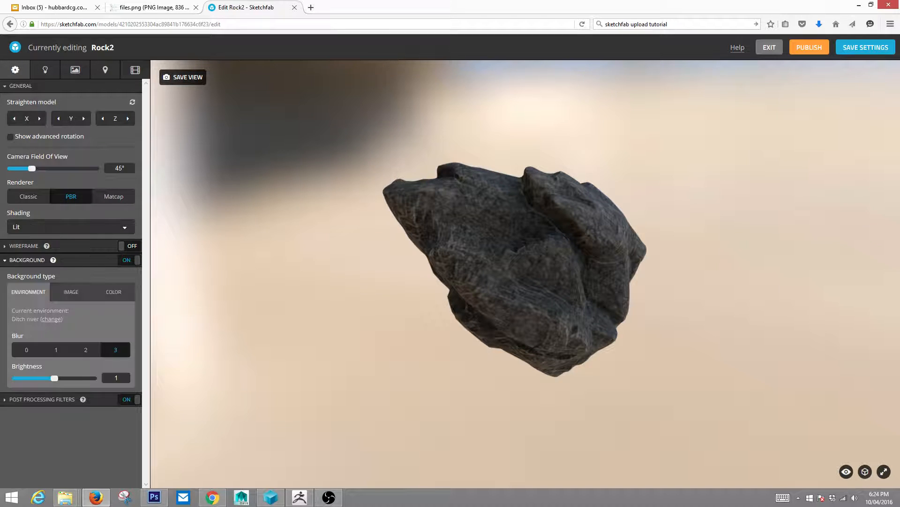
click(70, 291)
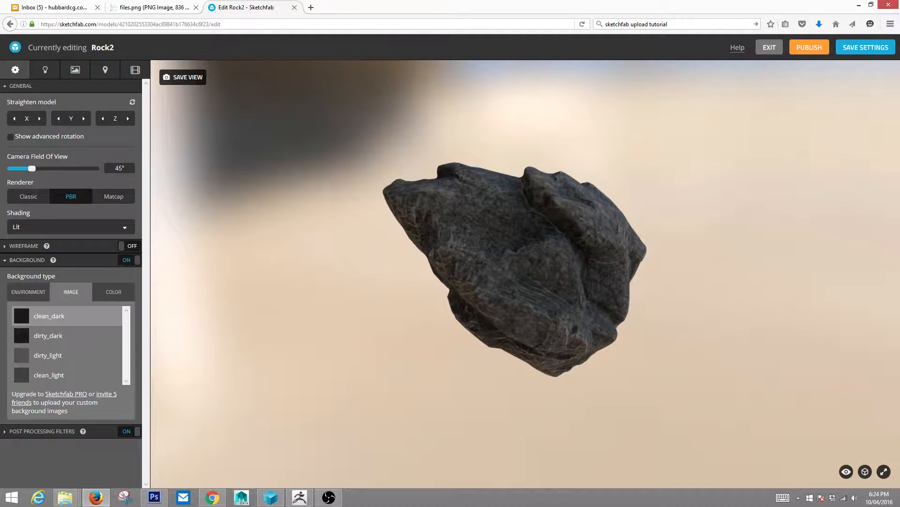
click(48, 355)
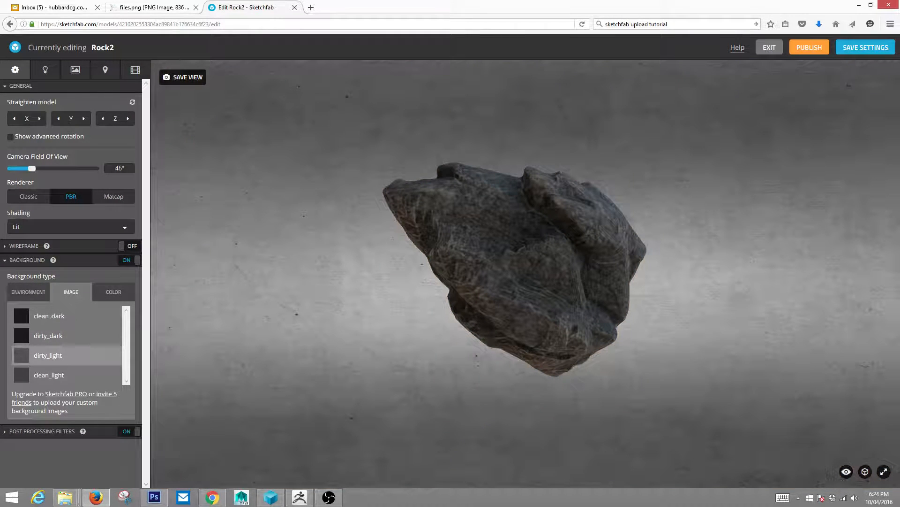
click(48, 334)
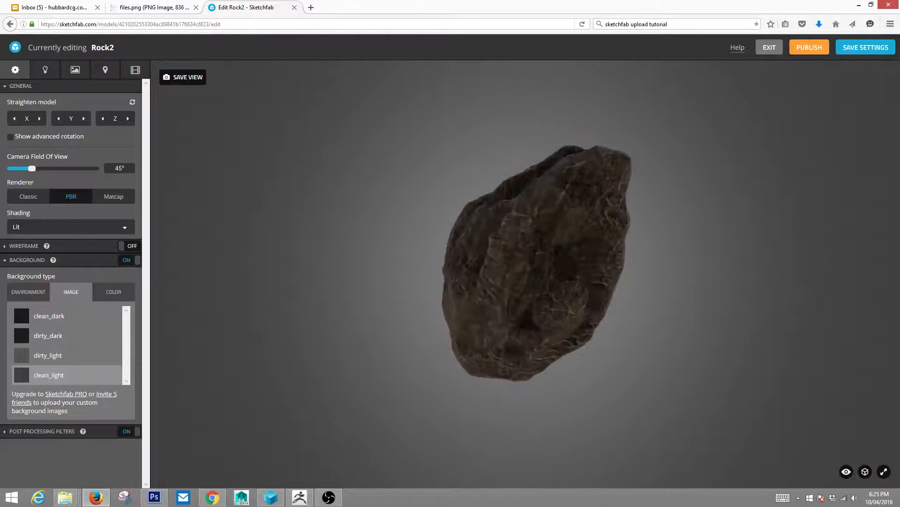
click(45, 70)
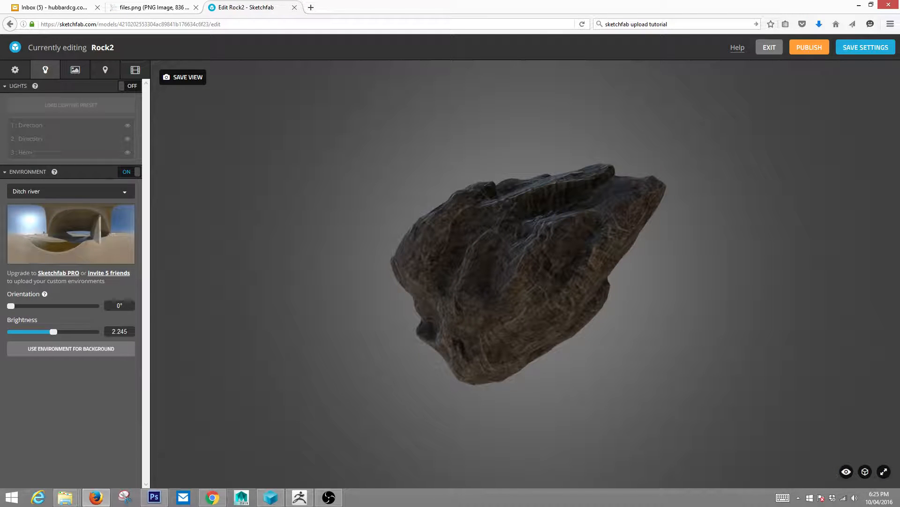
- Try the Bryant park environment, then light Rock2 with Topanga forest instead
click(70, 191)
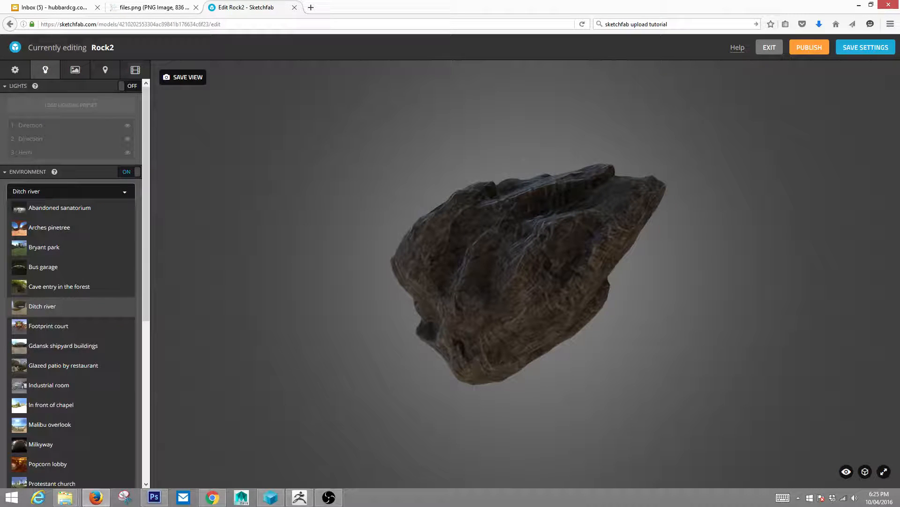
click(44, 247)
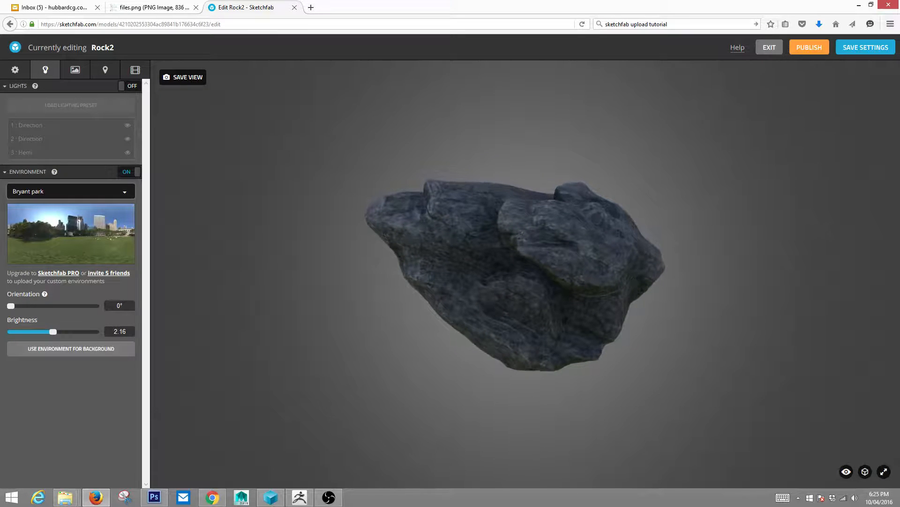
click(70, 191)
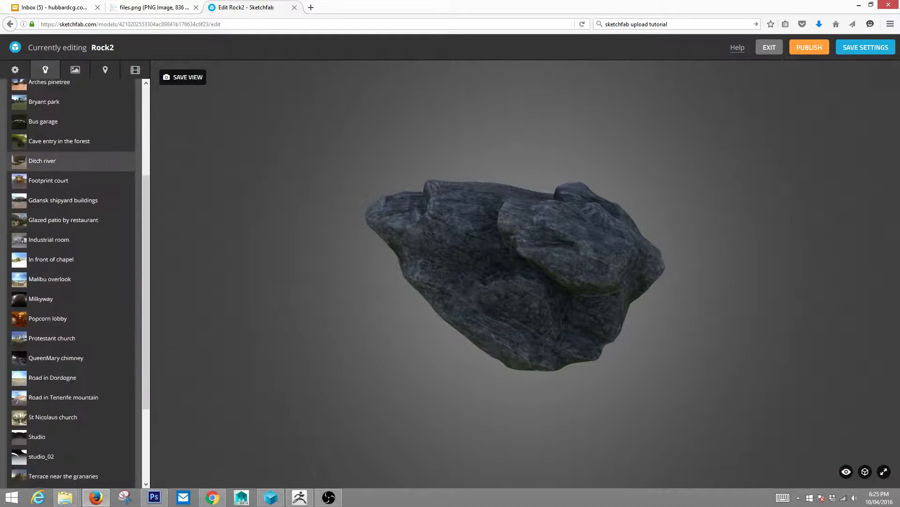
scroll(down, 3)
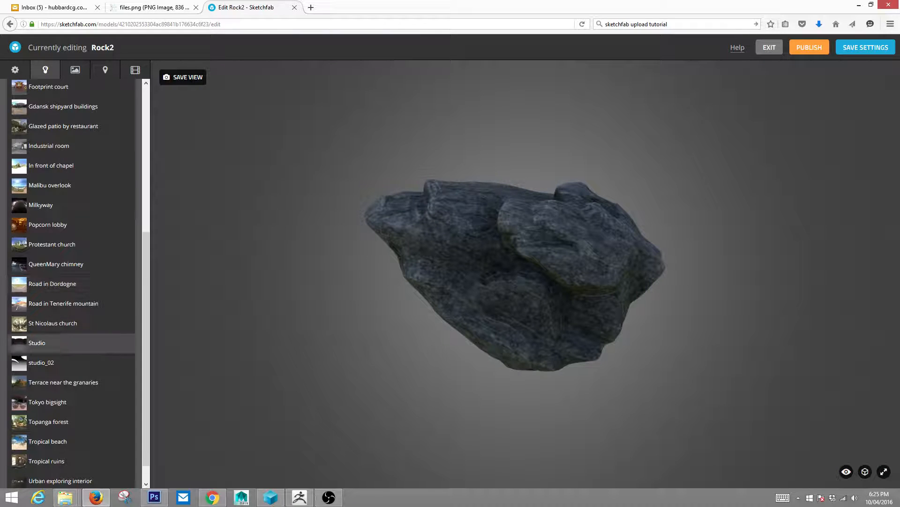
scroll(down, 3)
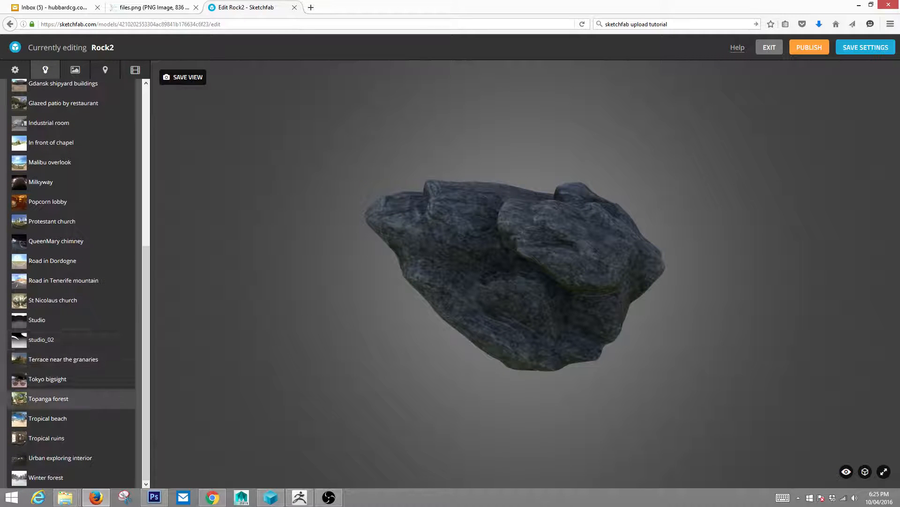
click(47, 398)
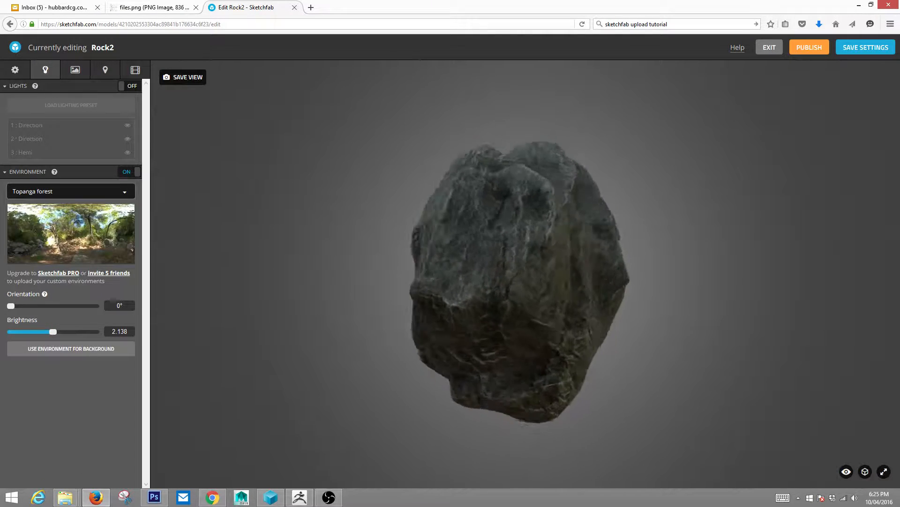
click(15, 70)
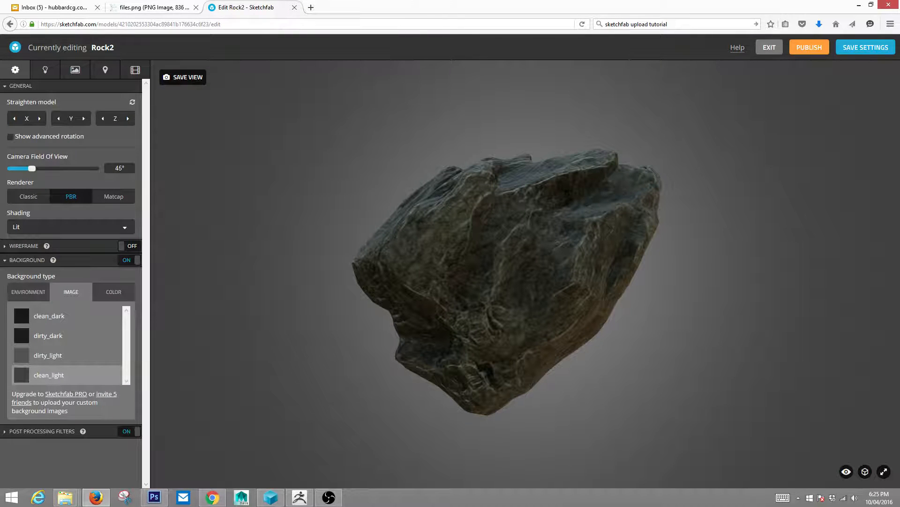
- Widen the camera field of view to 154°, then narrow it to 11°
drag(33, 169, 62, 169)
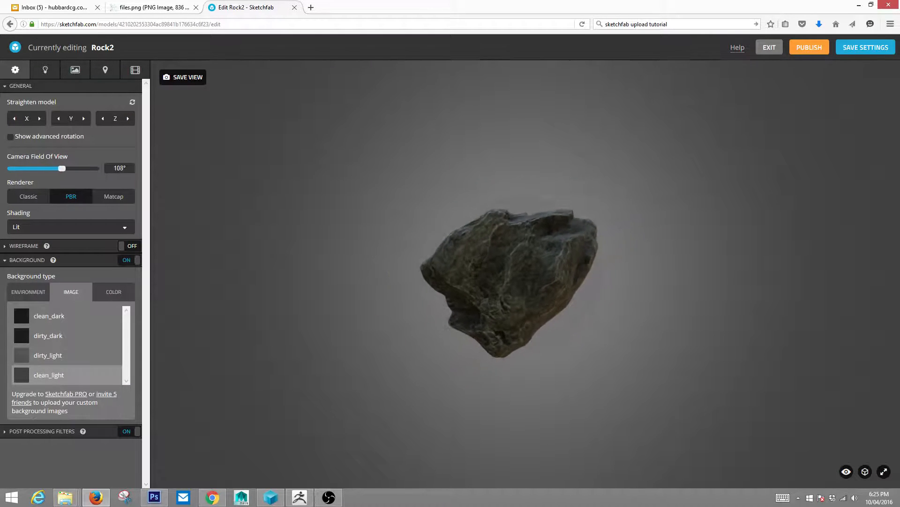
drag(62, 168, 77, 168)
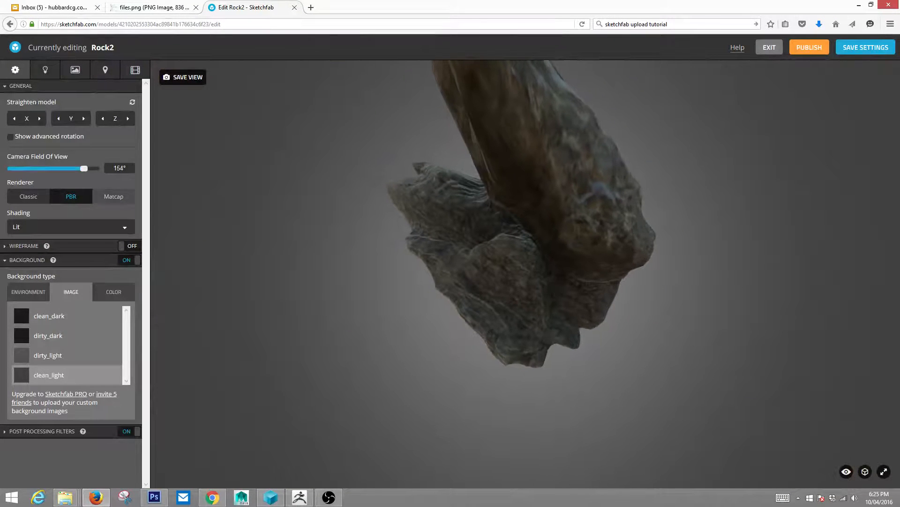
drag(83, 168, 13, 168)
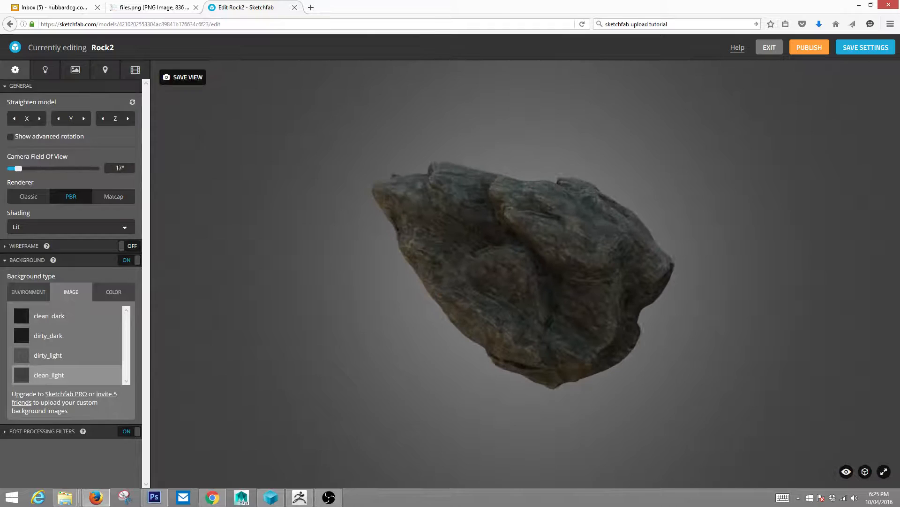
drag(18, 168, 12, 168)
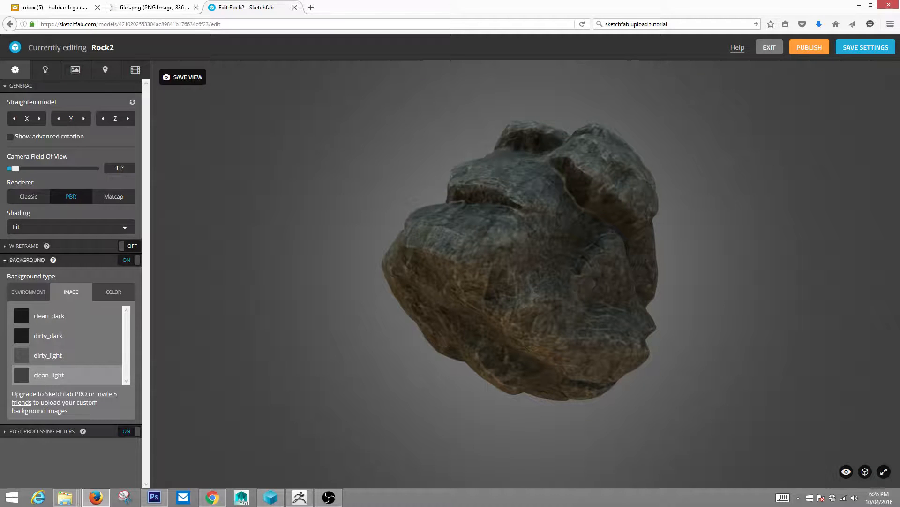
- Briefly show the wireframe overlay, hide it, and return to the Lighting settings
click(27, 260)
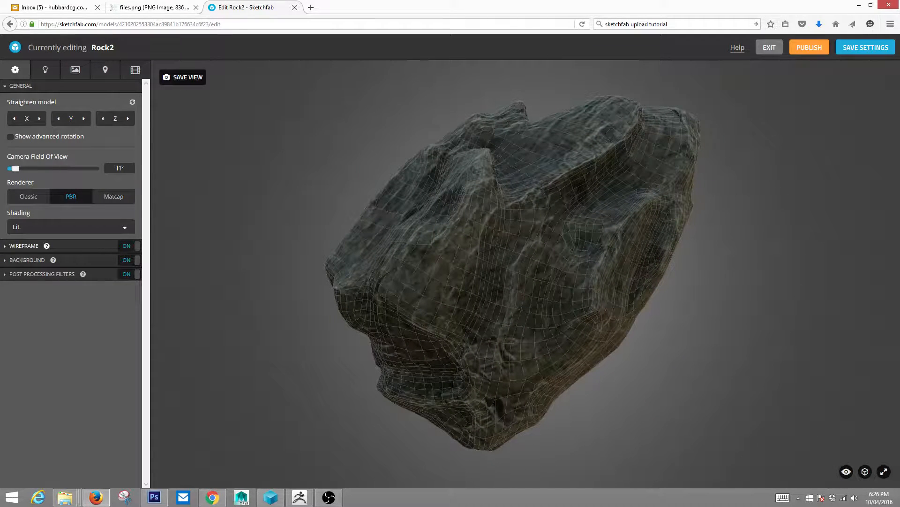
click(126, 245)
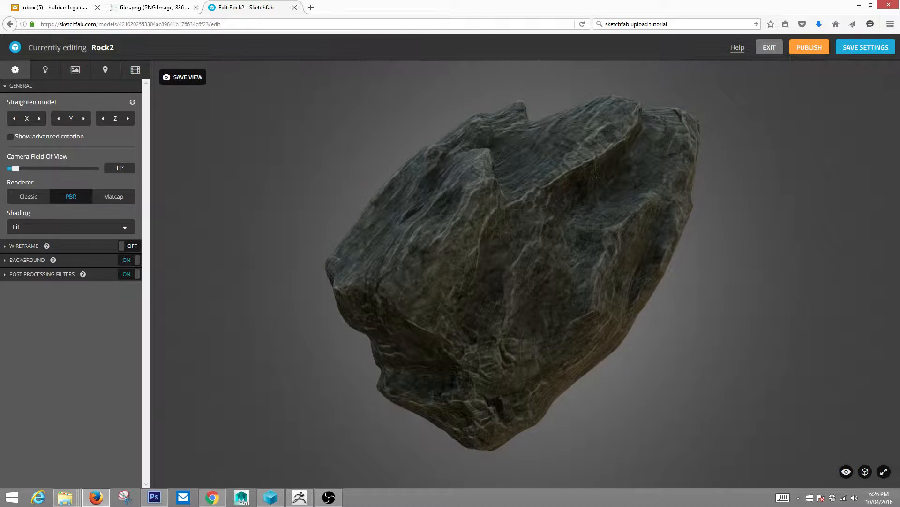
click(45, 69)
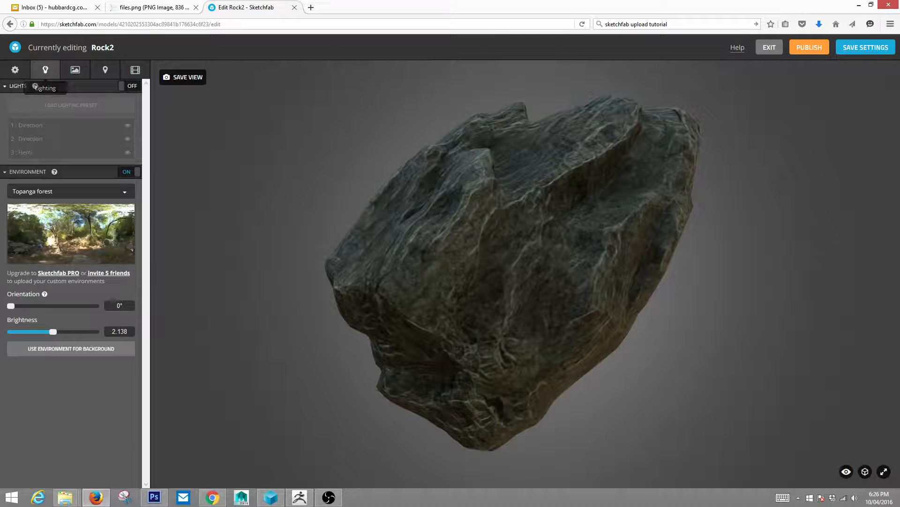
- Toggle environment lighting off and on, then bring up the material panel with roughness 92
click(132, 171)
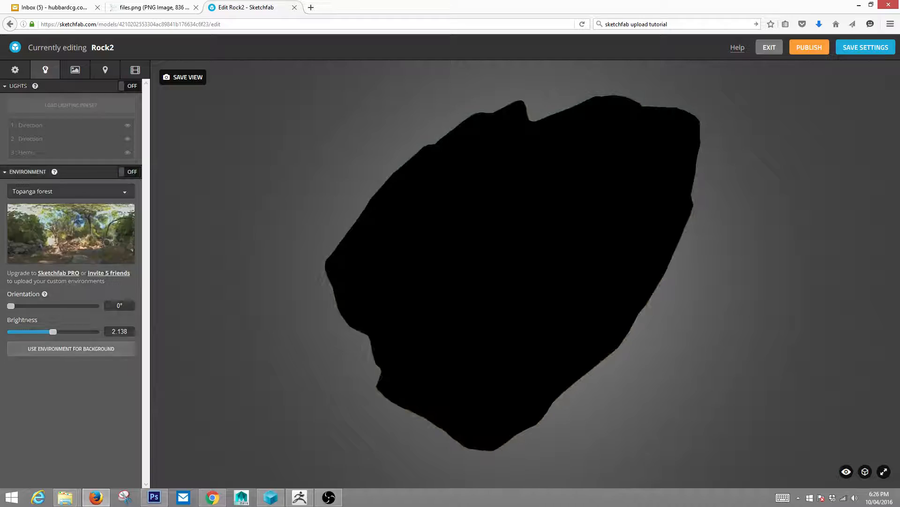
click(131, 85)
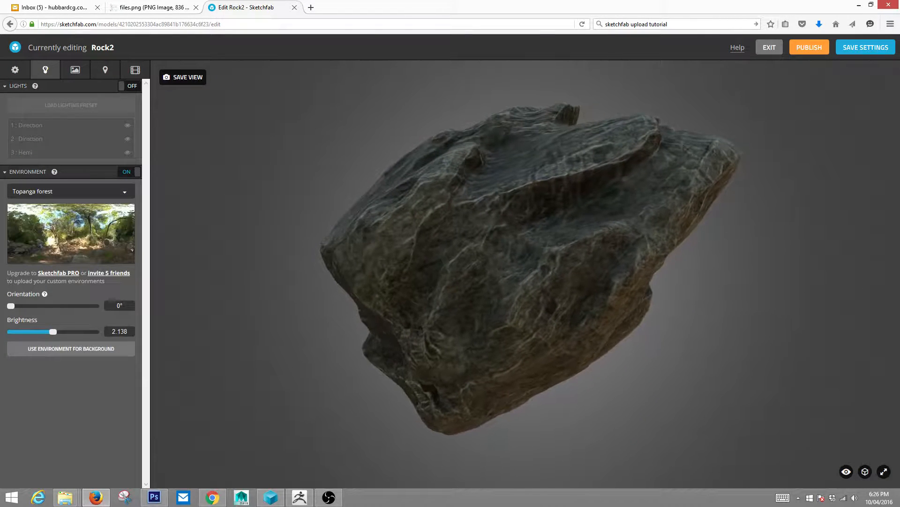
click(74, 69)
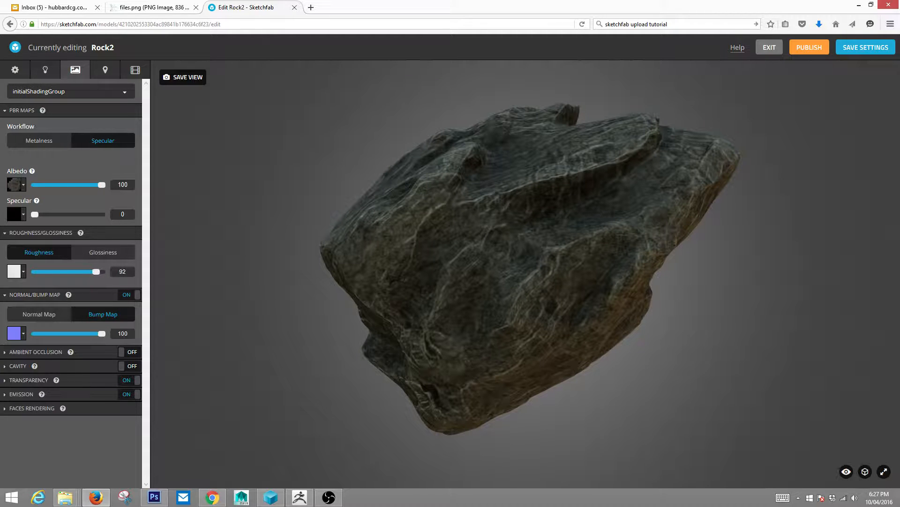
- View the Annotations and Animations panels, then expand the post processing filters list
click(105, 69)
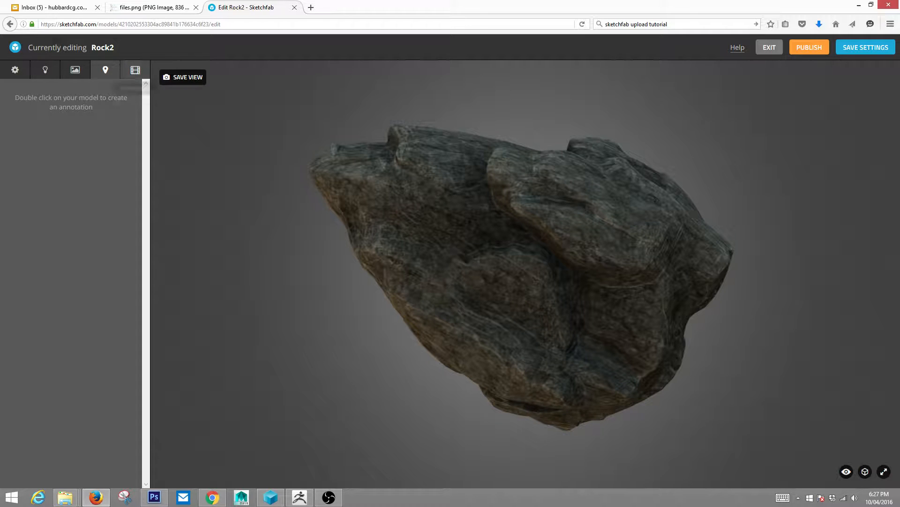
click(135, 69)
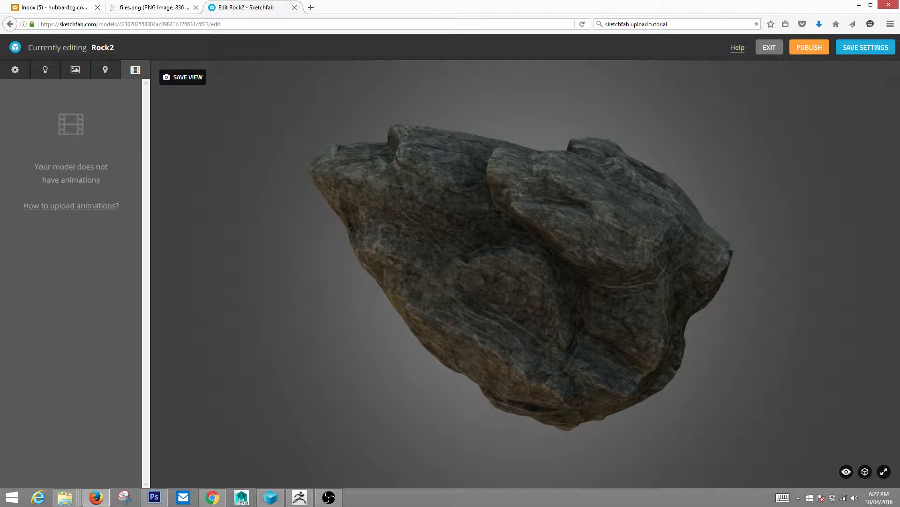
click(14, 69)
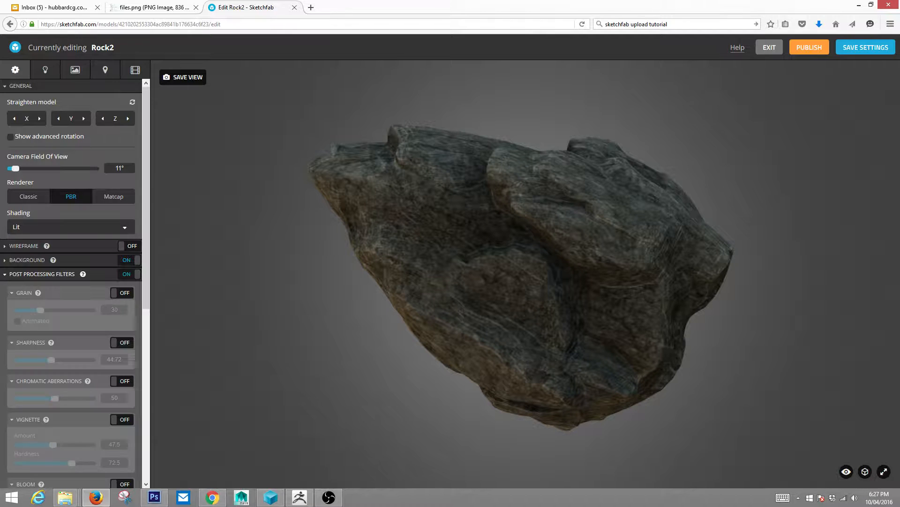
- Switch the post-processing filters off and back on
scroll(down, 3)
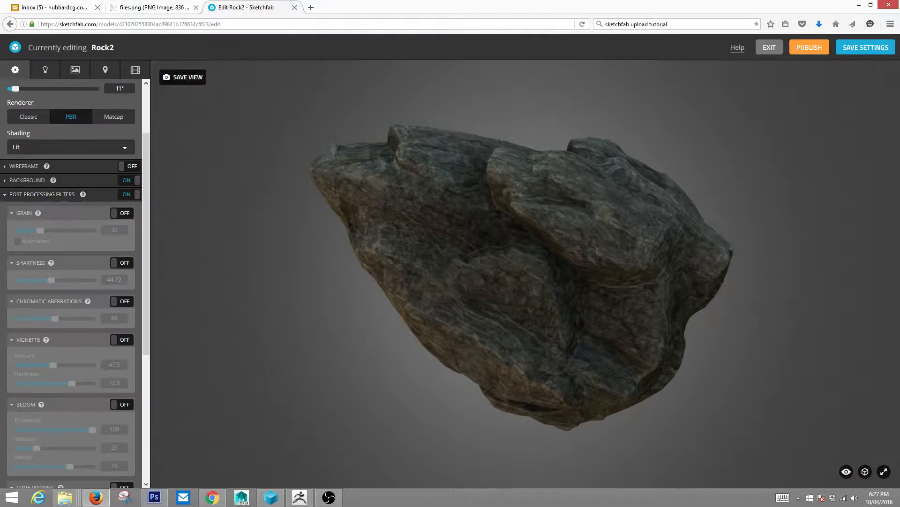
scroll(down, 3)
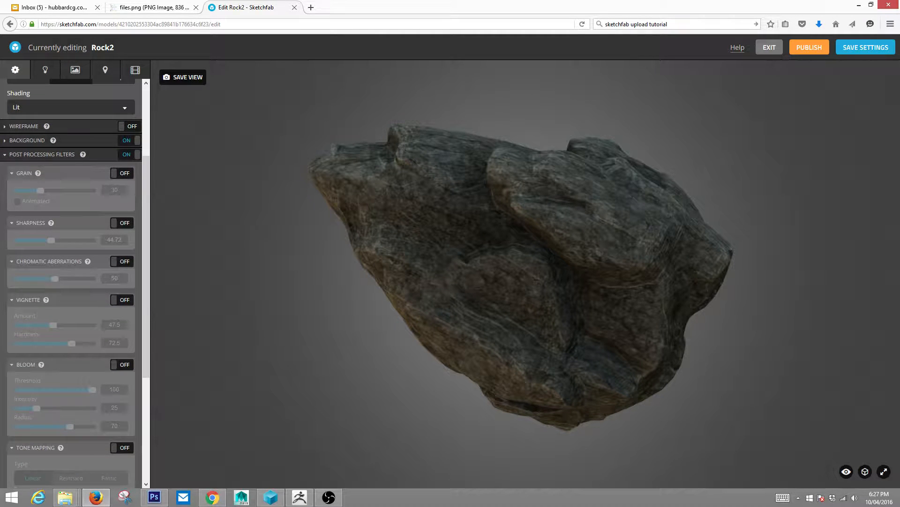
click(126, 154)
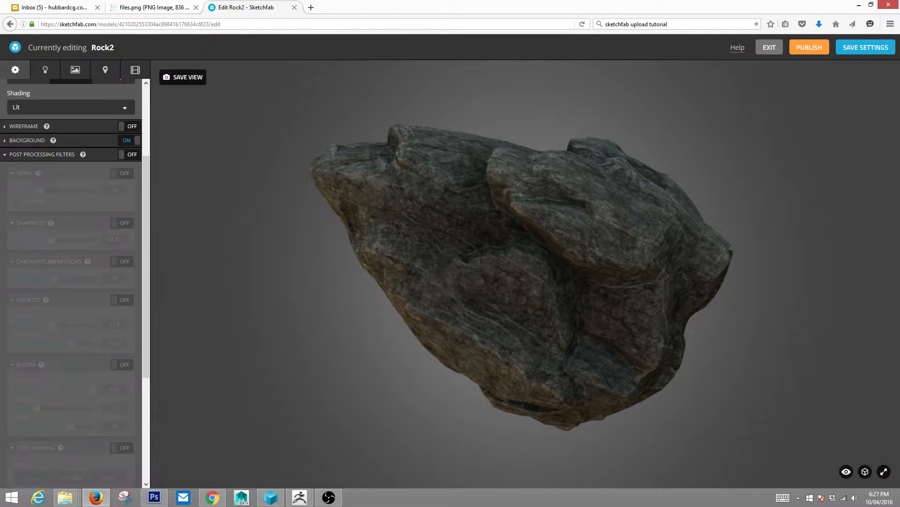
click(126, 154)
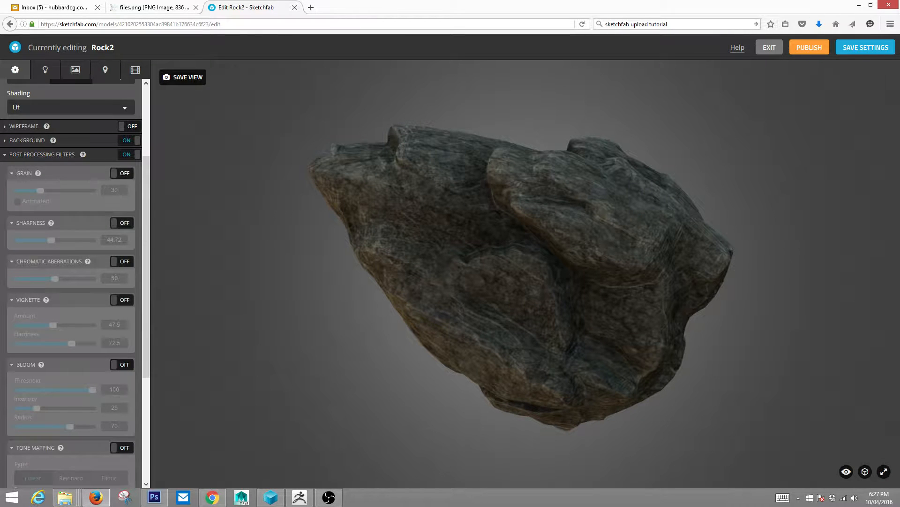
- Enable animated grain at 89, adjust its strength, and try the chromatic aberration filter
click(122, 173)
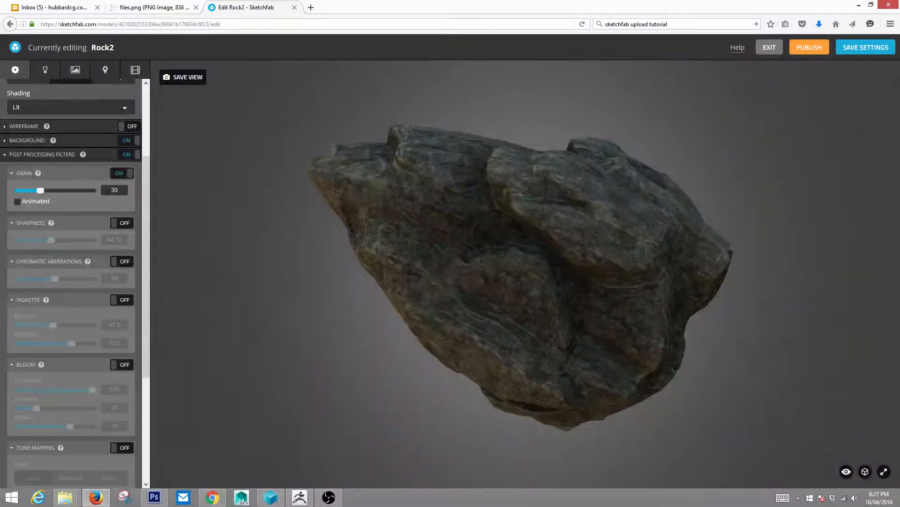
drag(39, 190, 84, 190)
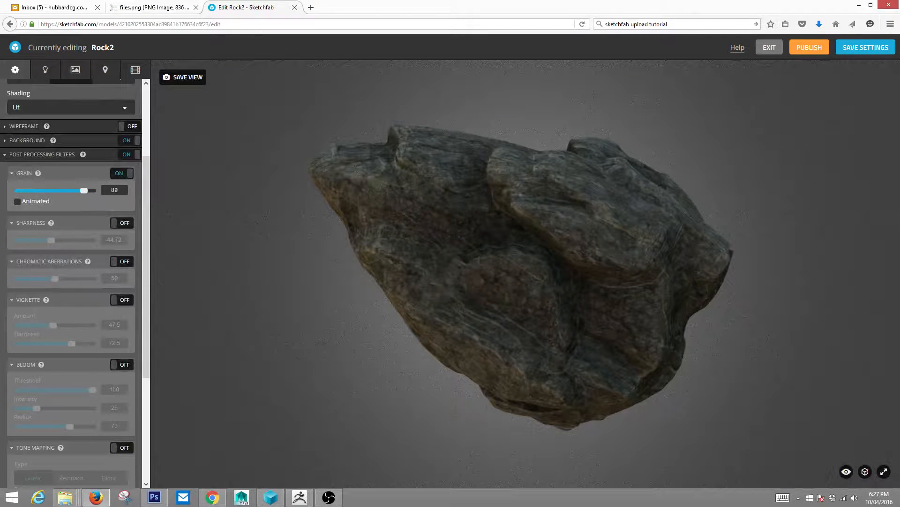
click(18, 200)
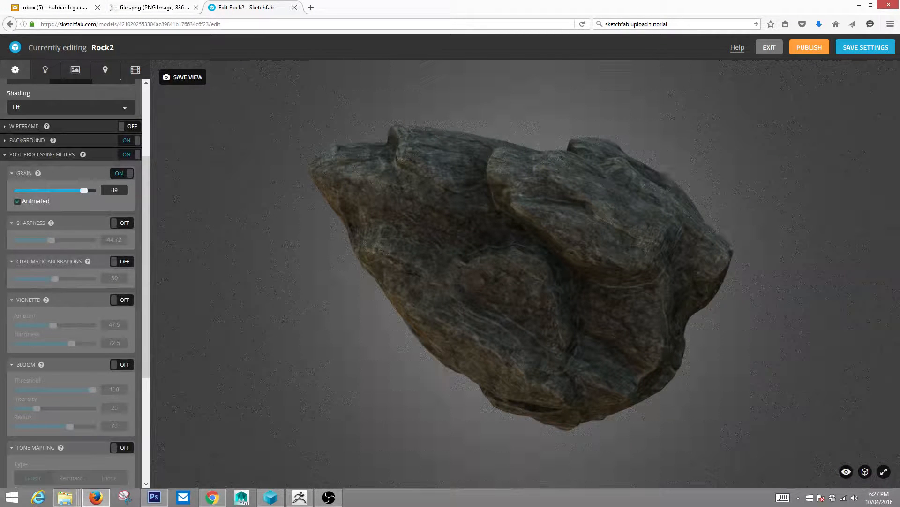
drag(85, 190, 67, 190)
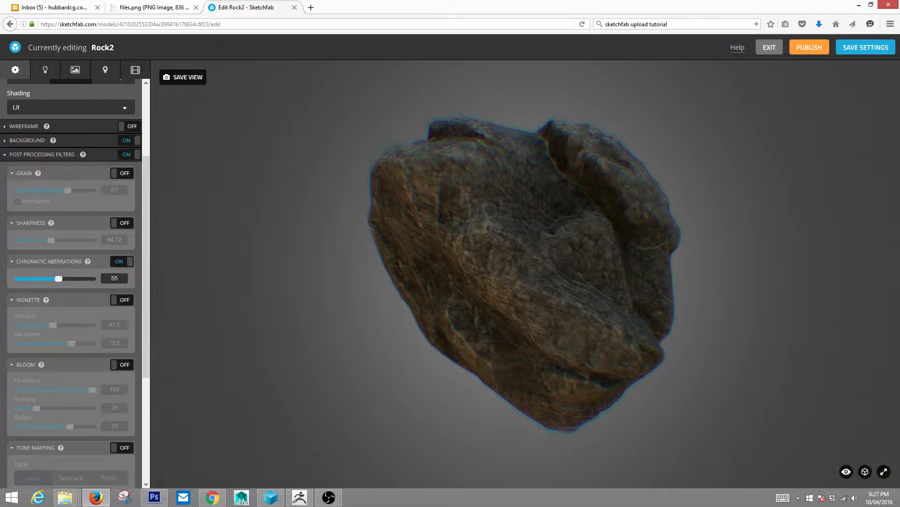
click(119, 262)
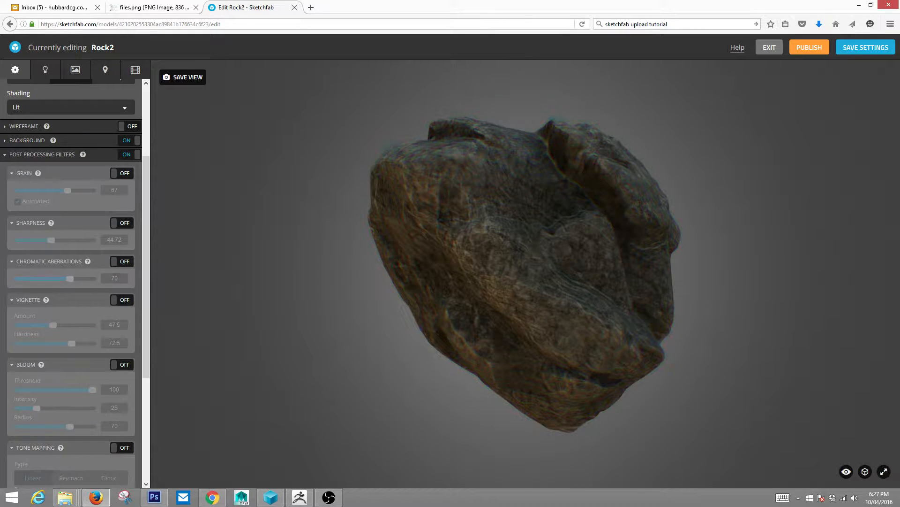
click(122, 299)
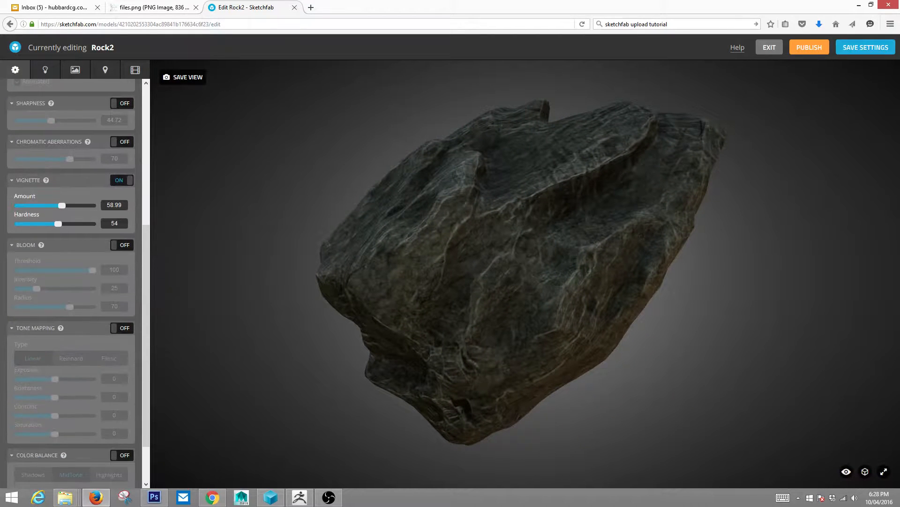
- Collapse the bloom settings, then switch bloom and tone mapping on and off again
click(11, 245)
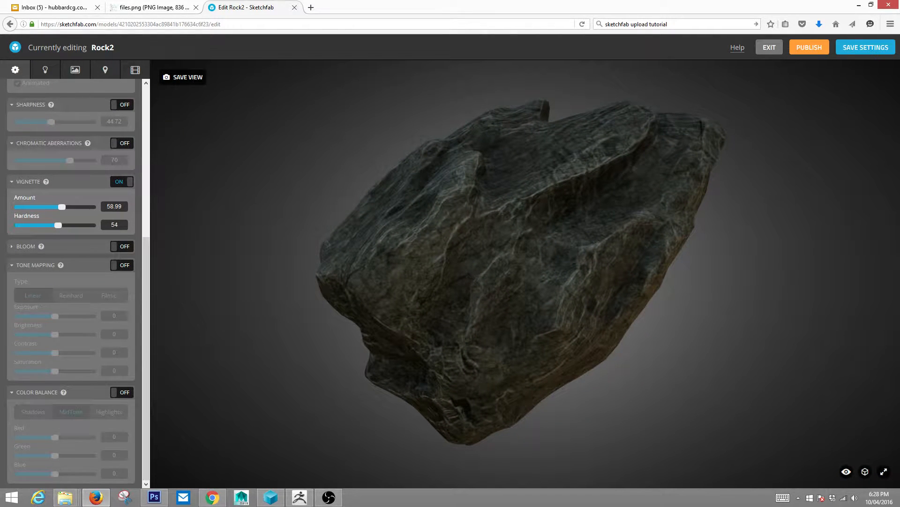
click(122, 246)
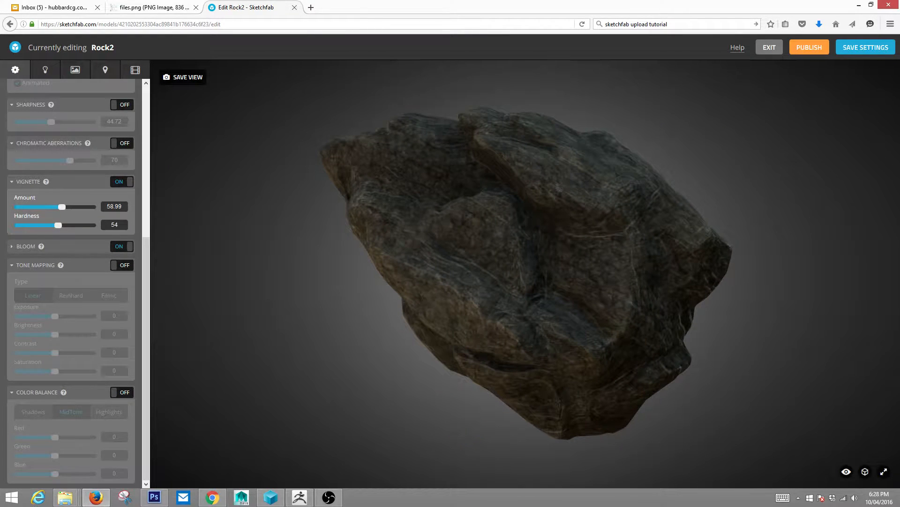
click(120, 245)
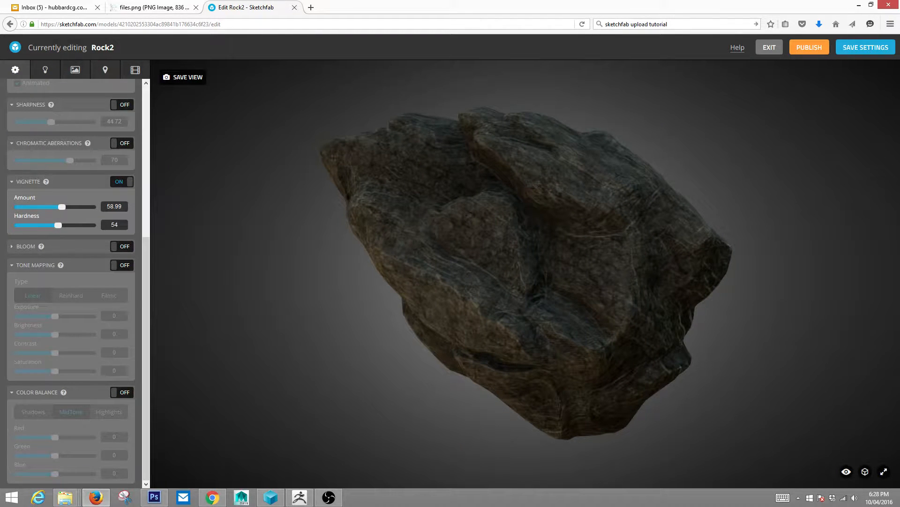
click(123, 265)
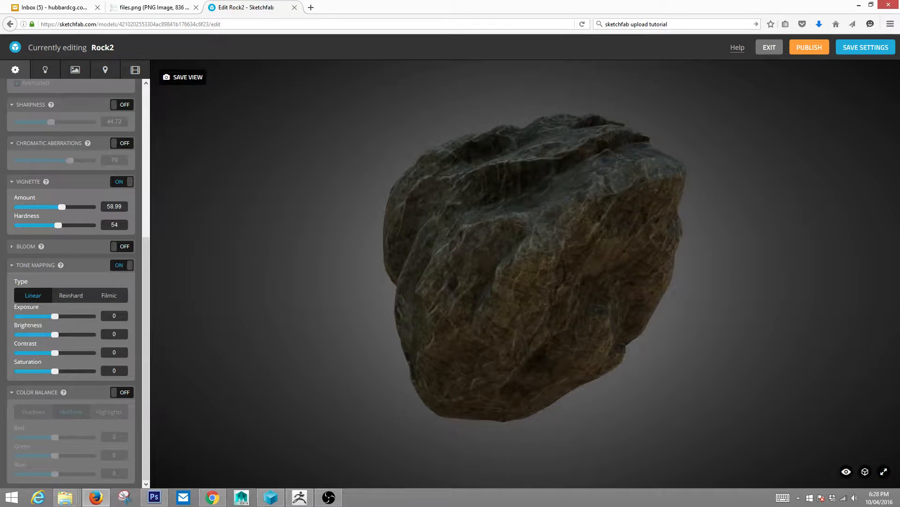
click(121, 265)
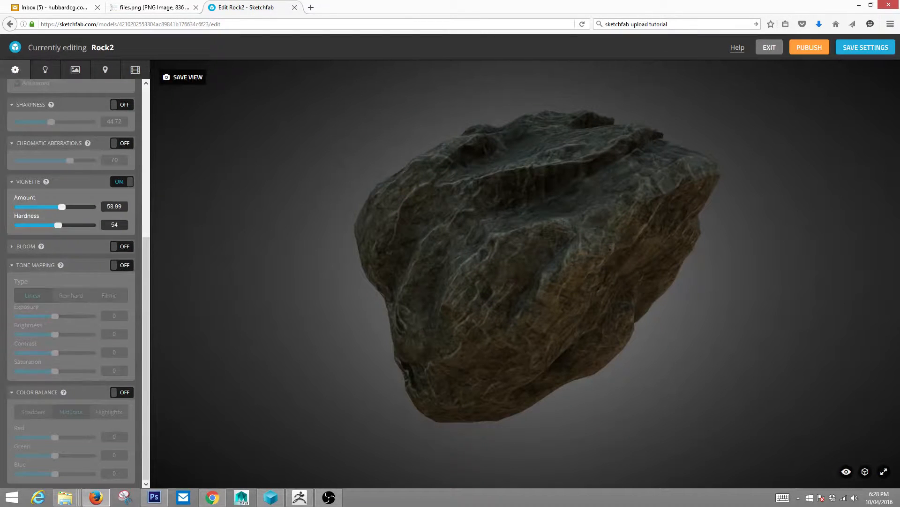
- Try colour balance with a shadows adjustment, then switch it back off
click(121, 392)
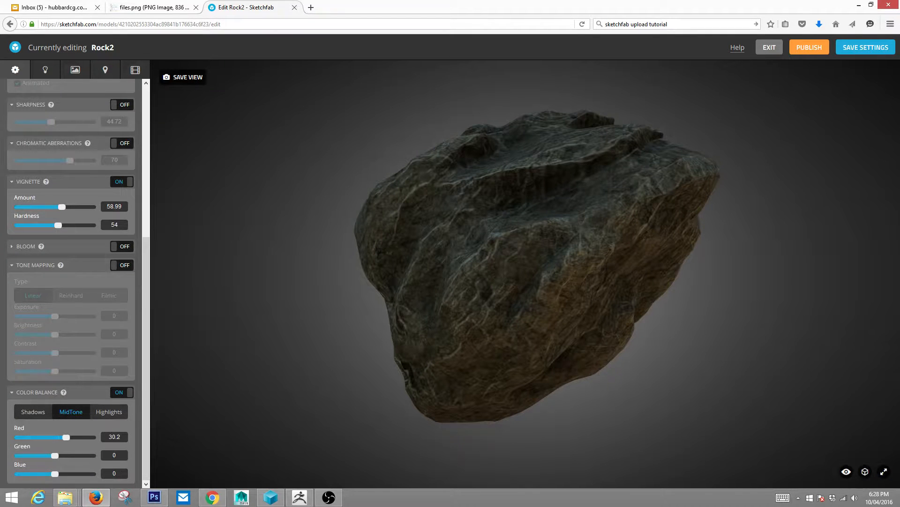
click(33, 412)
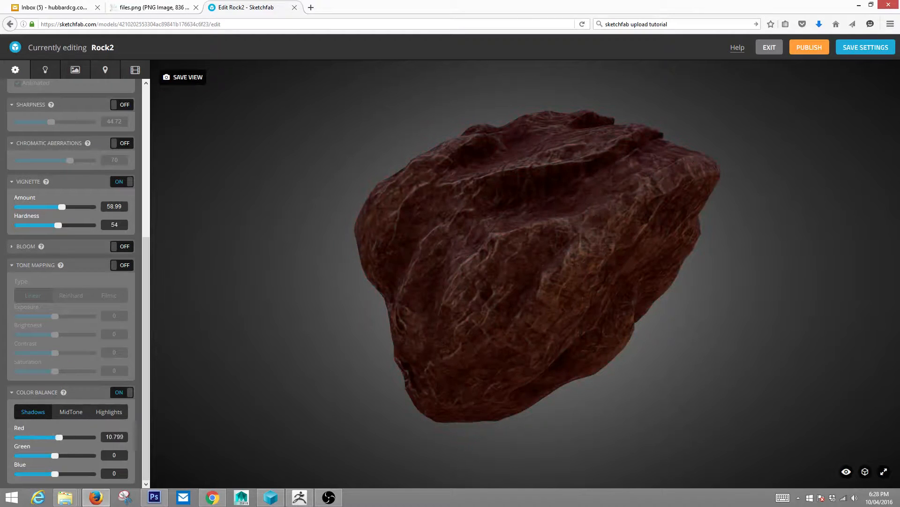
click(121, 391)
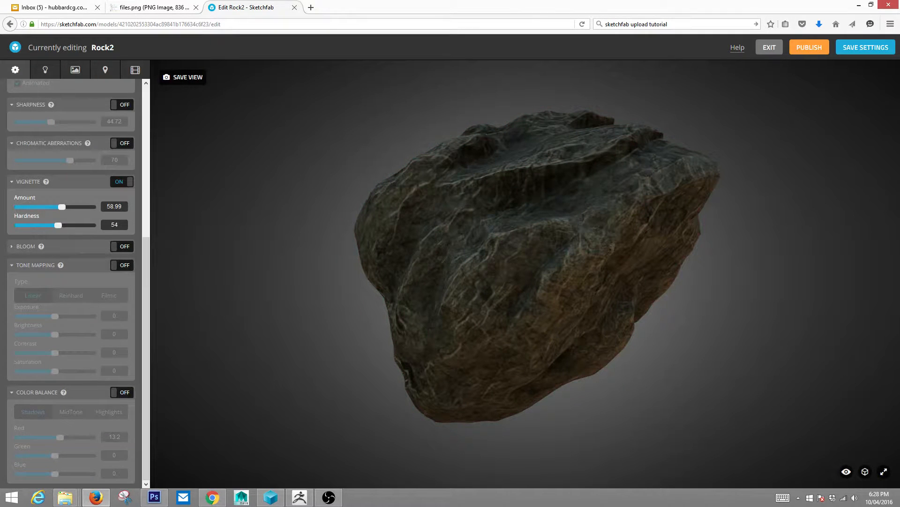
scroll(up, 3)
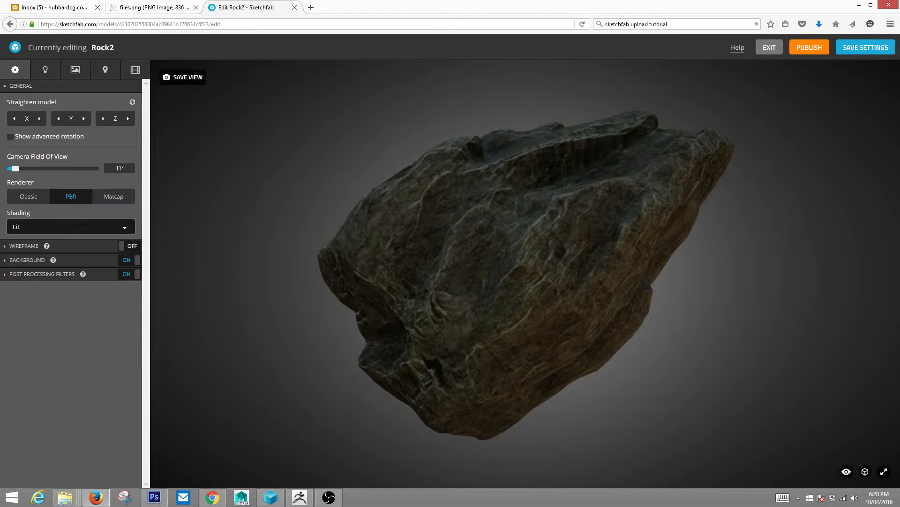
click(809, 47)
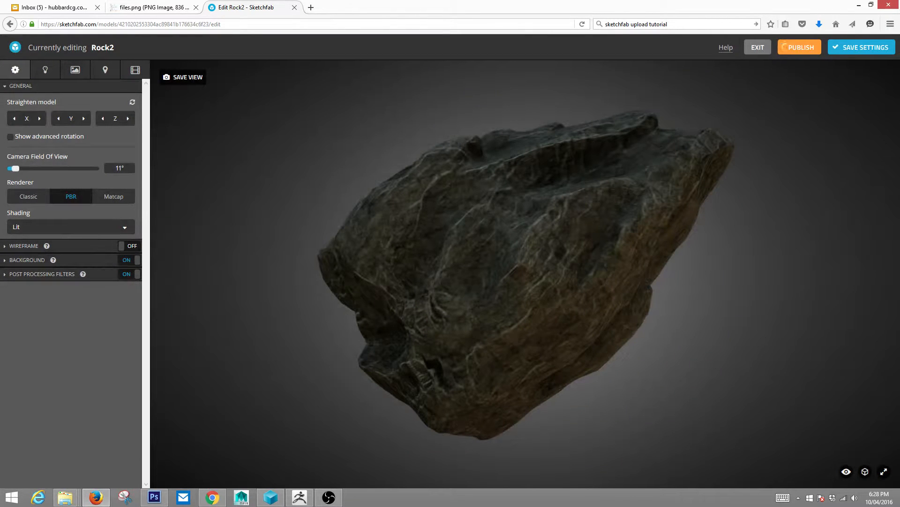
click(798, 47)
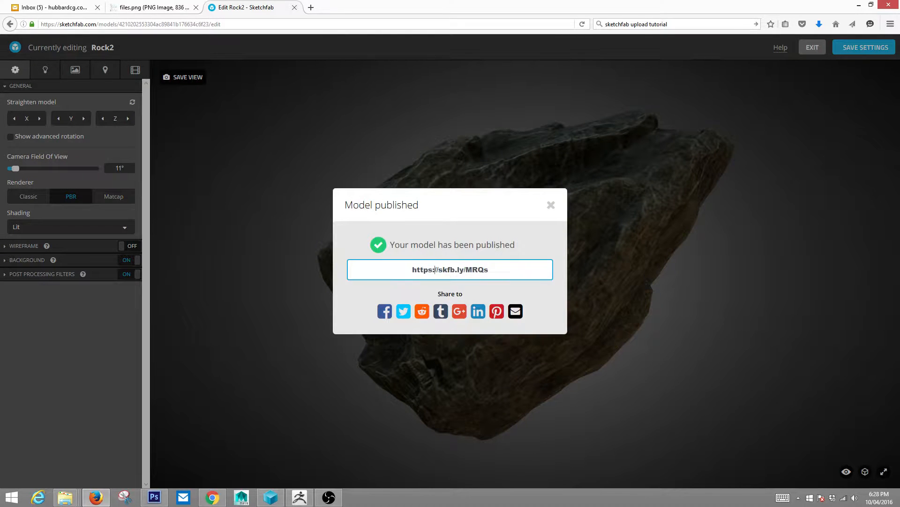
right_click(449, 269)
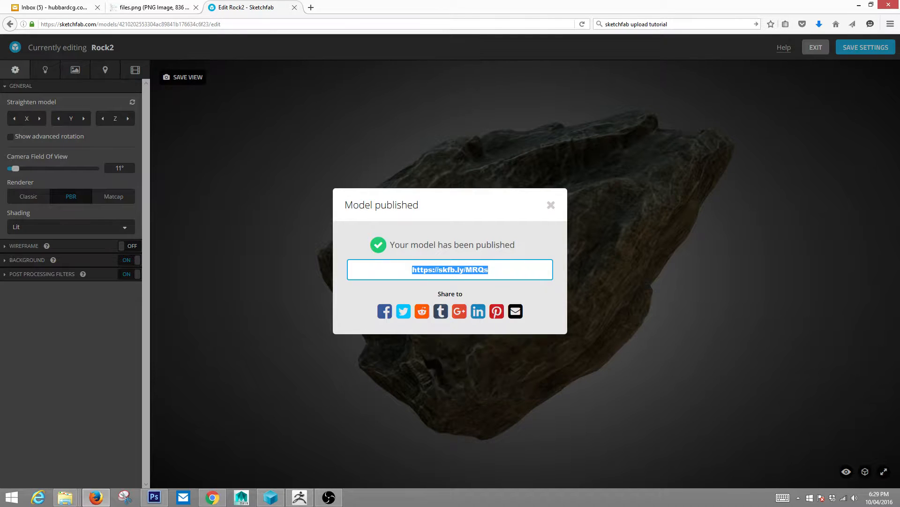
click(311, 7)
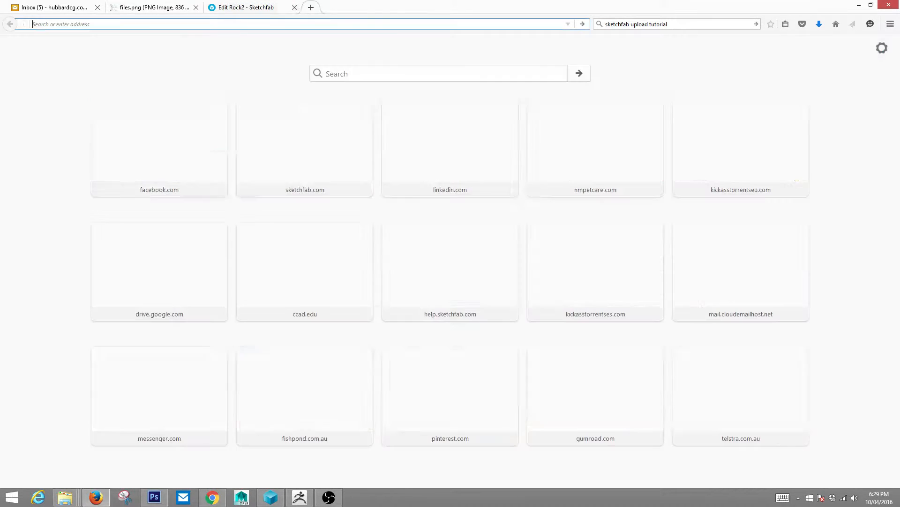
text(https://skfb.ly/MRQs)
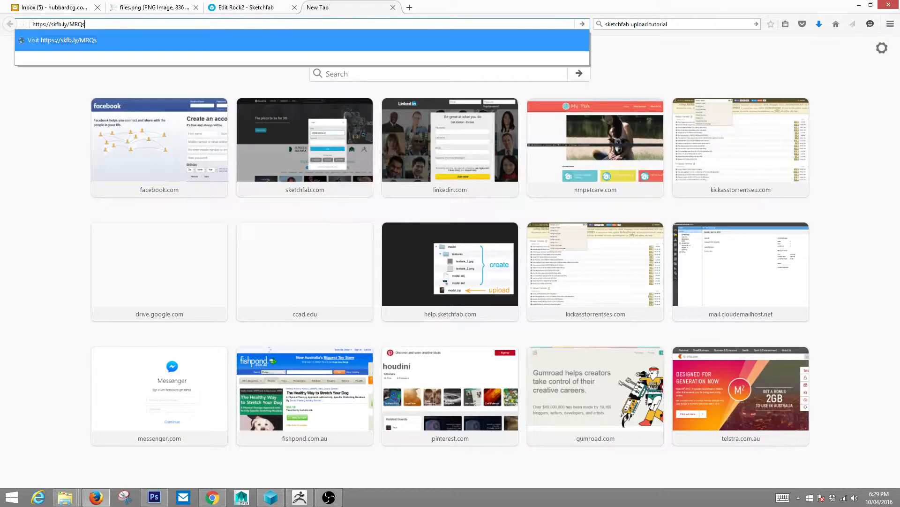
key(Return)
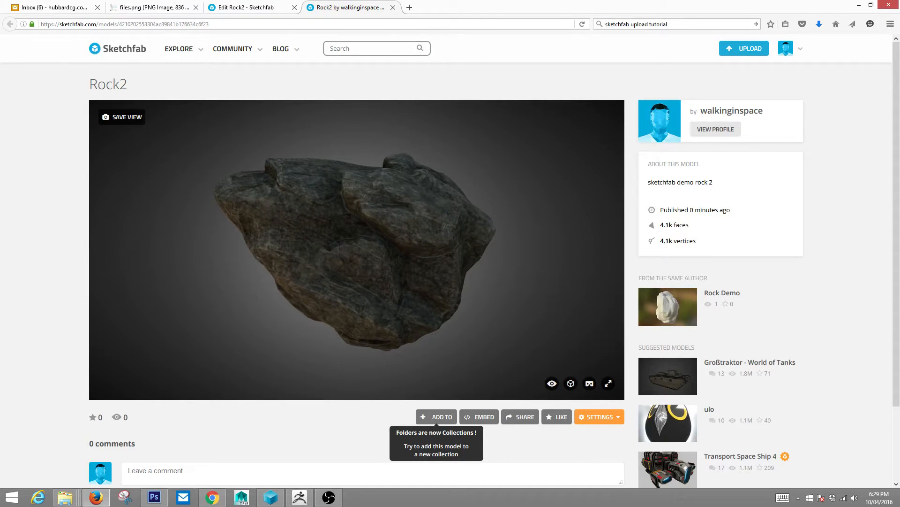
mouse_move(589, 383)
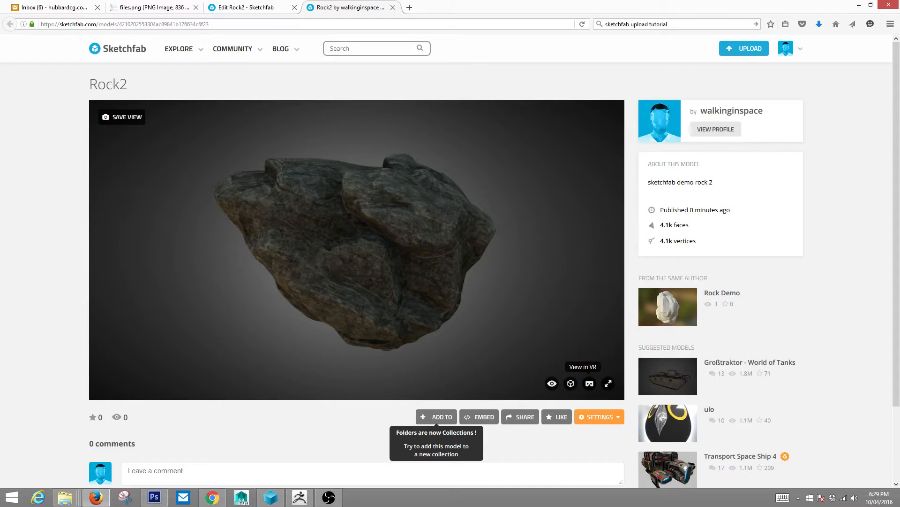
mouse_move(571, 384)
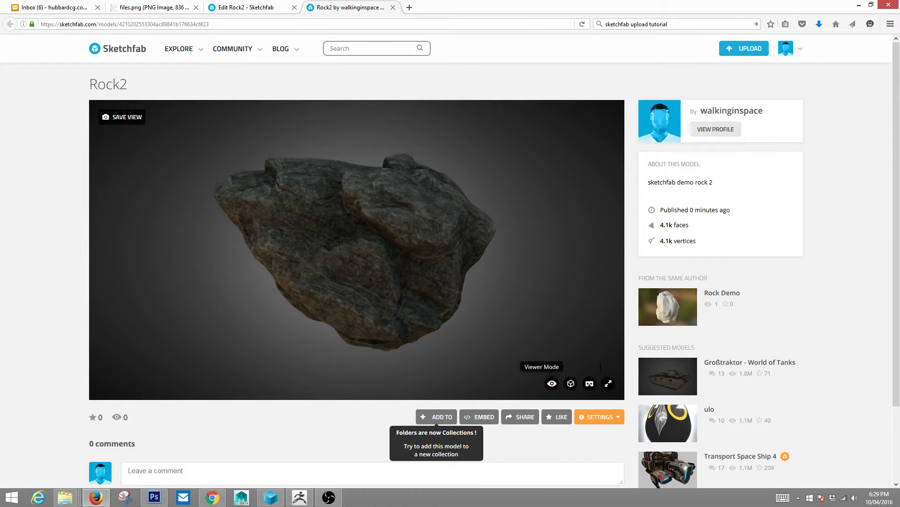